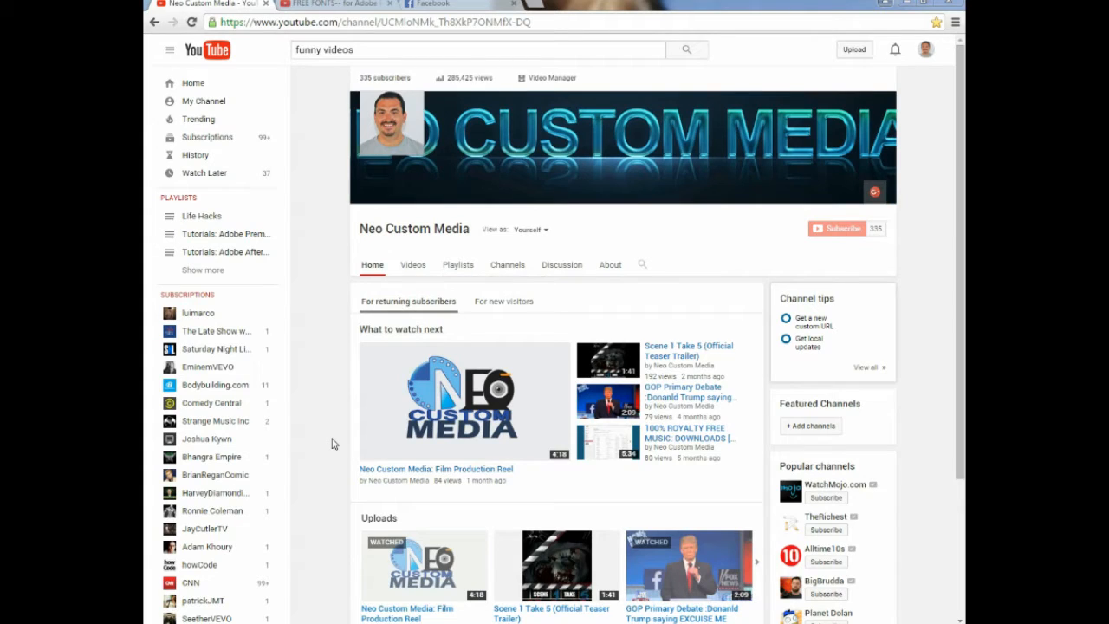
pyautogui.moveTo(801, 147)
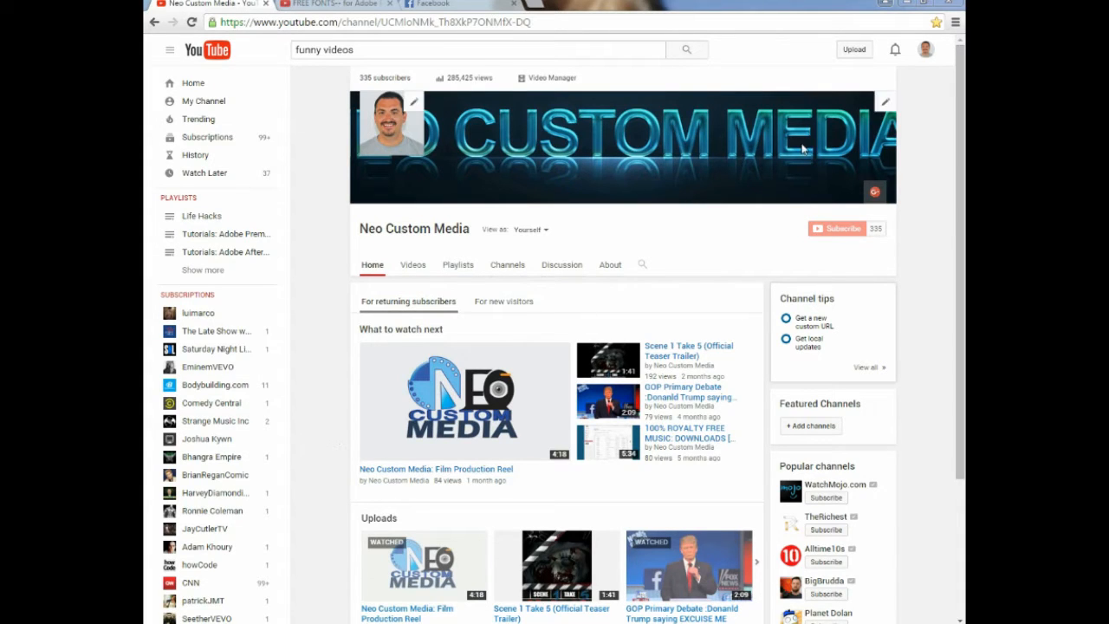
# From the YouTube notifications, open the viewer's comment and its linked FREE FONTS video.
pyautogui.click(895, 49)
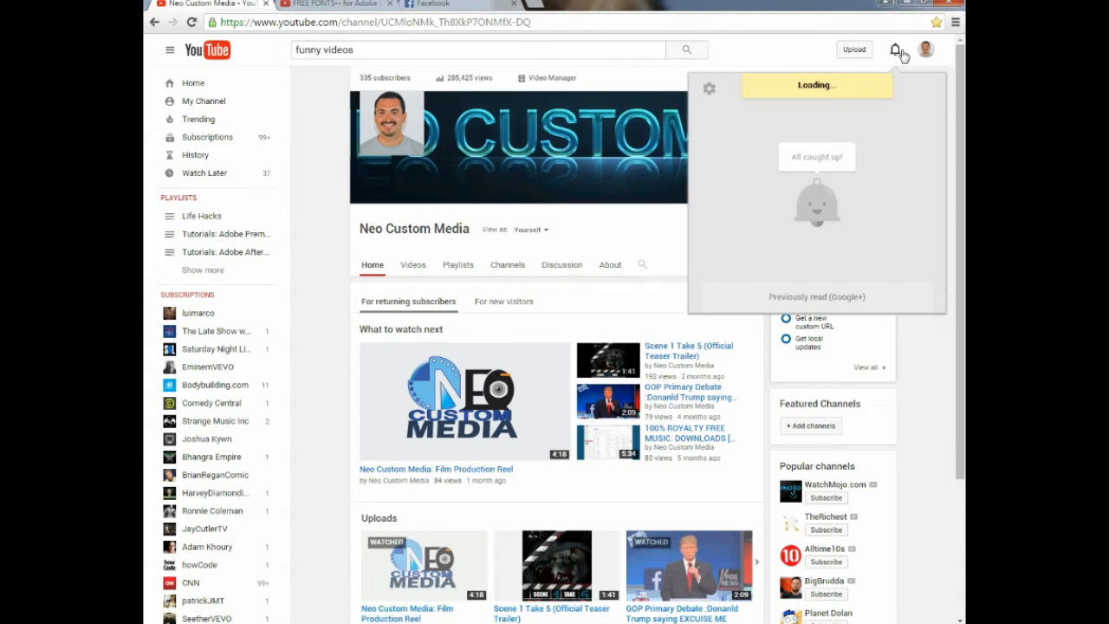
pyautogui.click(894, 50)
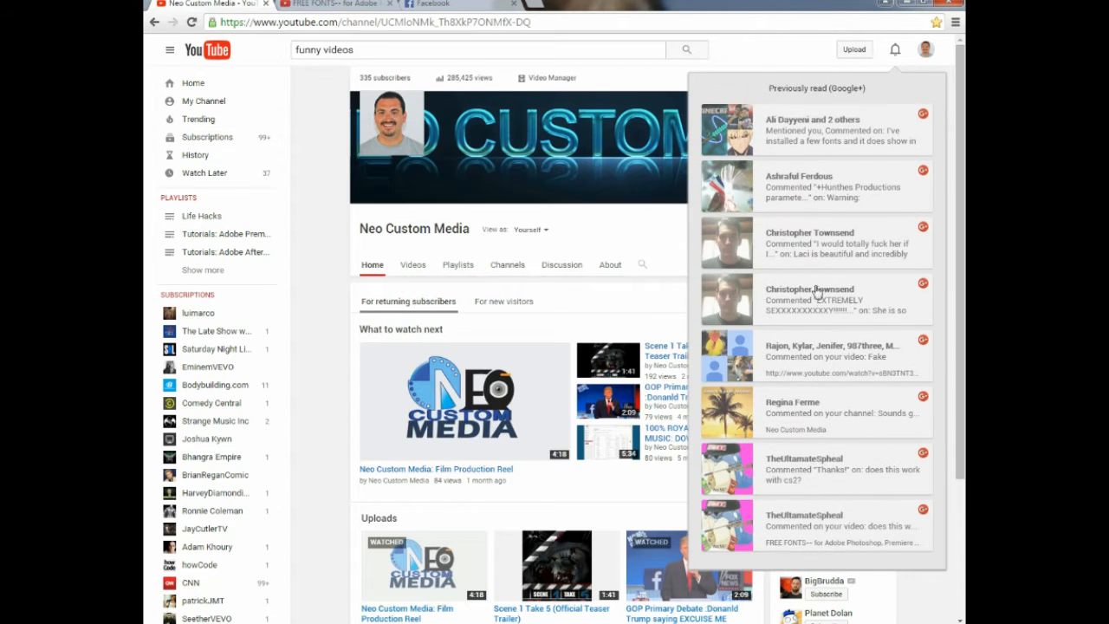
pyautogui.click(814, 130)
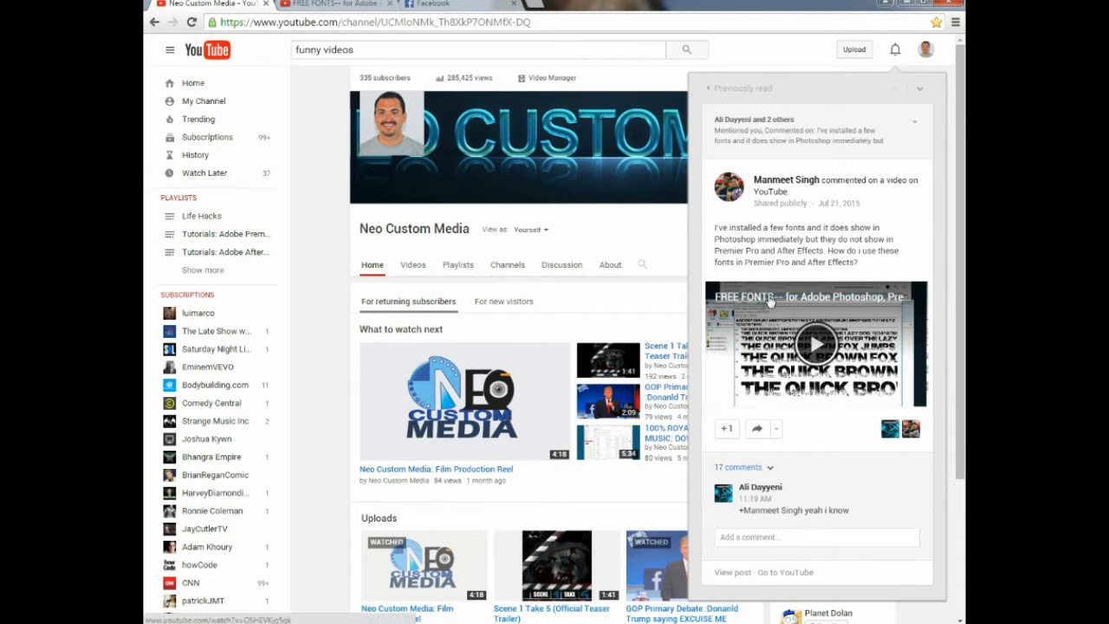
pyautogui.click(814, 344)
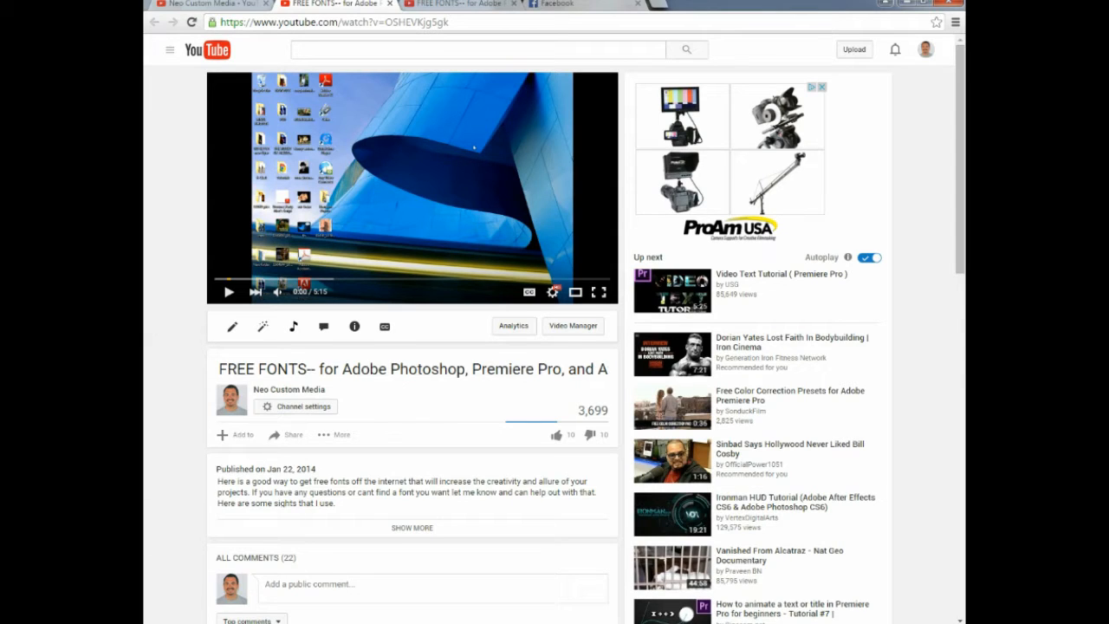
# Launch Word 2013, start a blank document, and dismiss the activation notice.
pyautogui.click(9, 615)
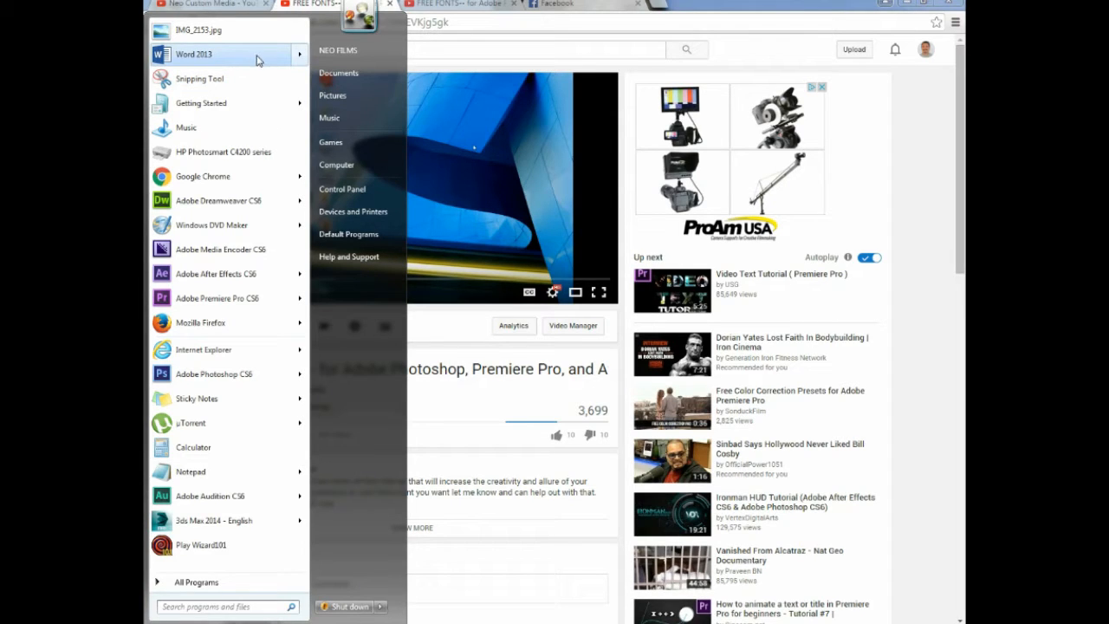
pyautogui.click(192, 54)
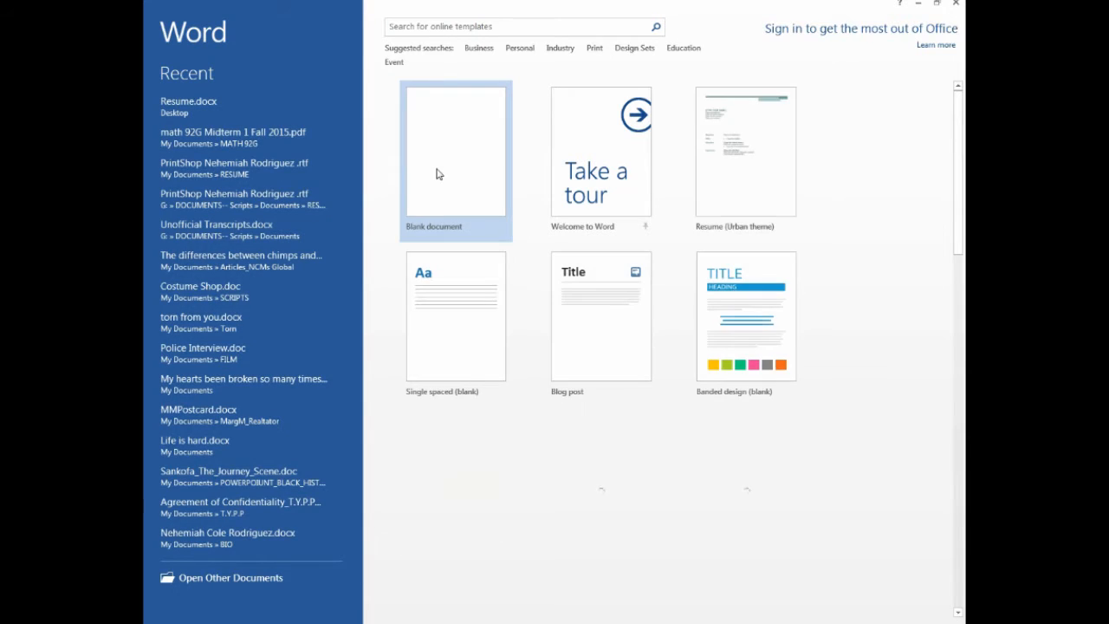
pyautogui.click(454, 152)
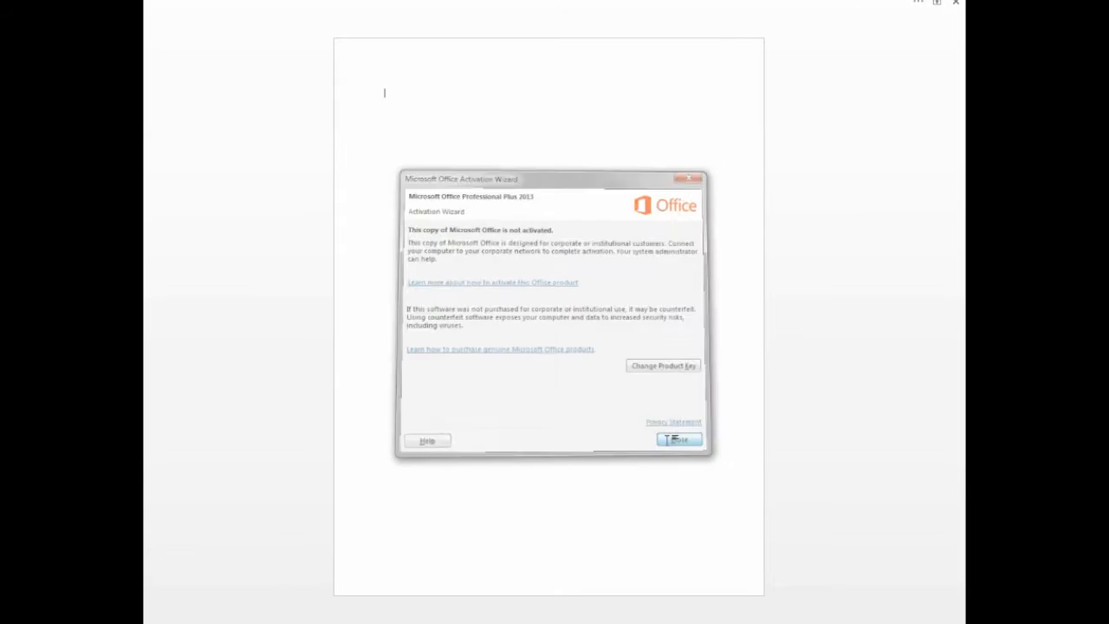
pyautogui.click(679, 440)
pyautogui.write('Nehemiah')
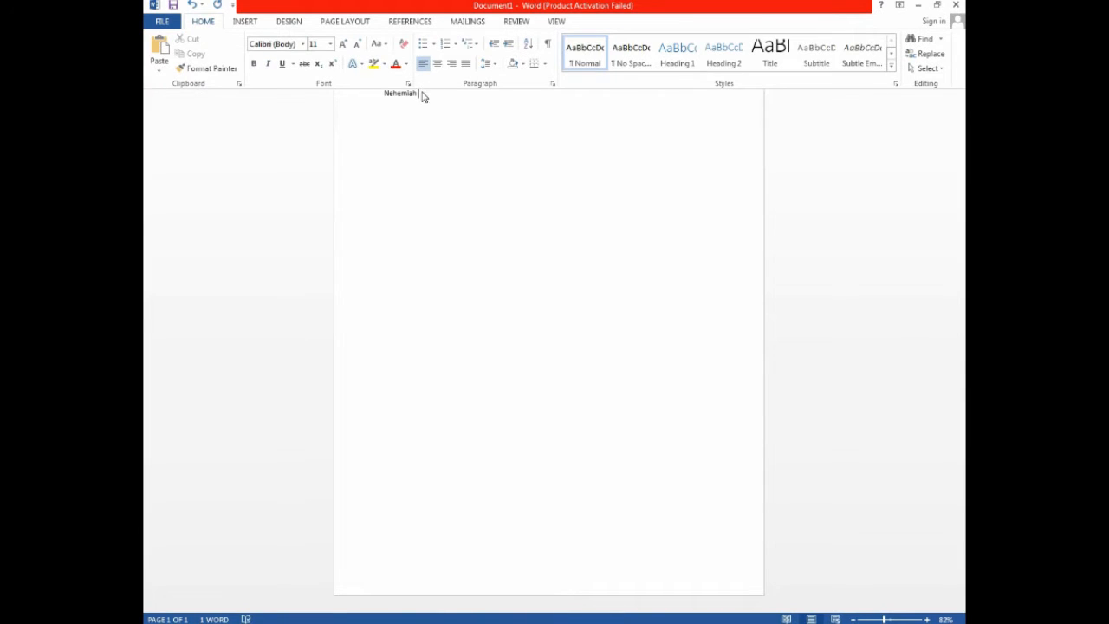
# Set the sample word to ACID LABEL at 72 points, then close the document.
pyautogui.doubleClick(399, 92)
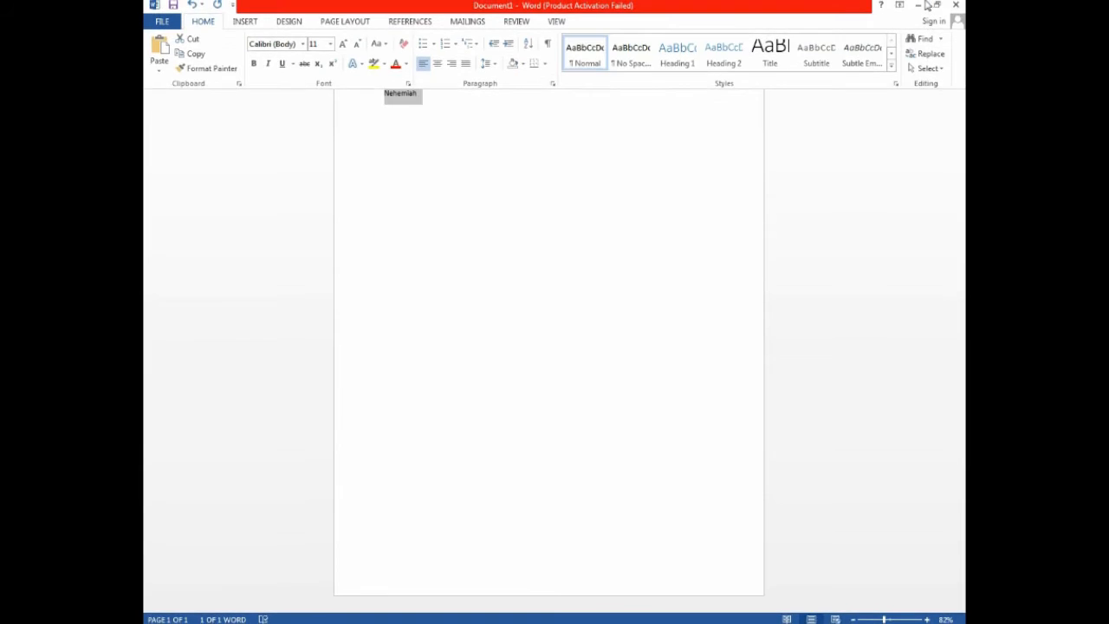
pyautogui.click(275, 44)
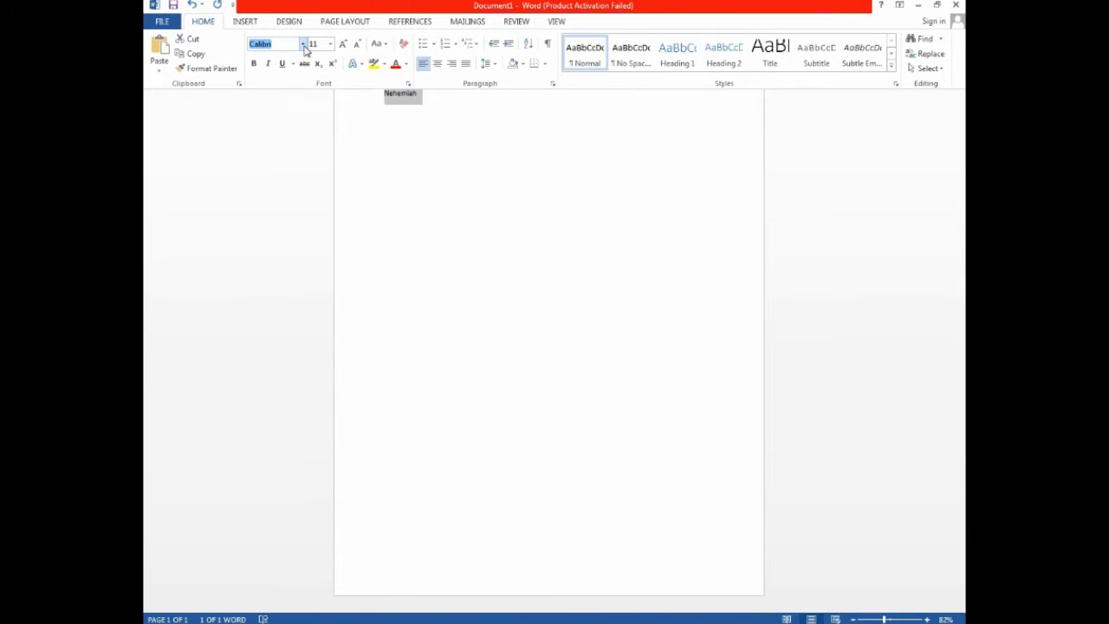
pyautogui.click(303, 43)
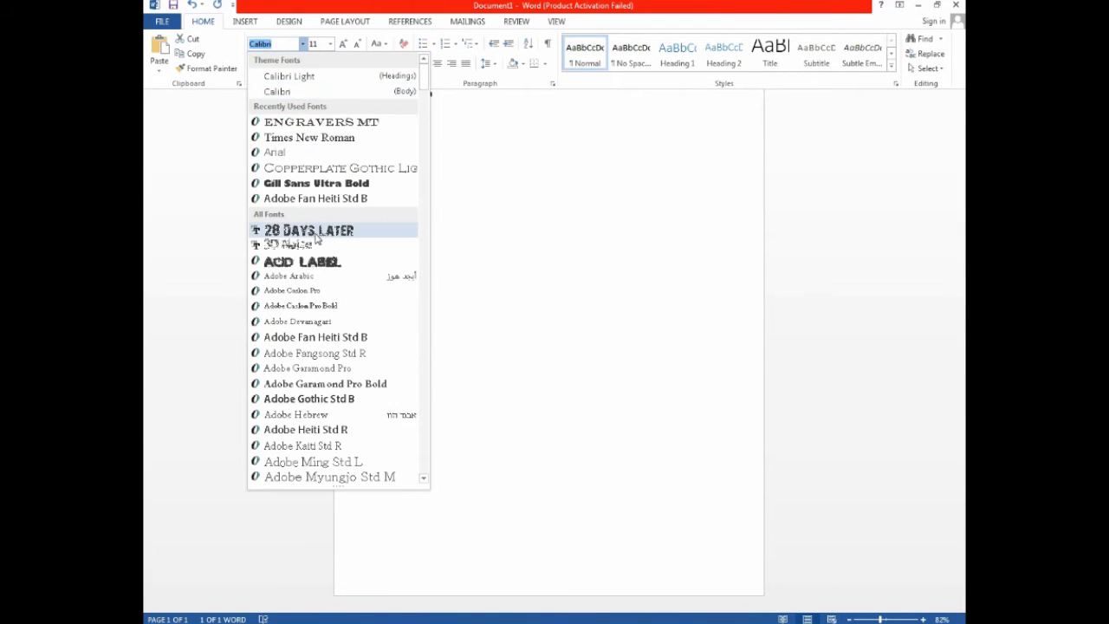
pyautogui.scroll(-3)
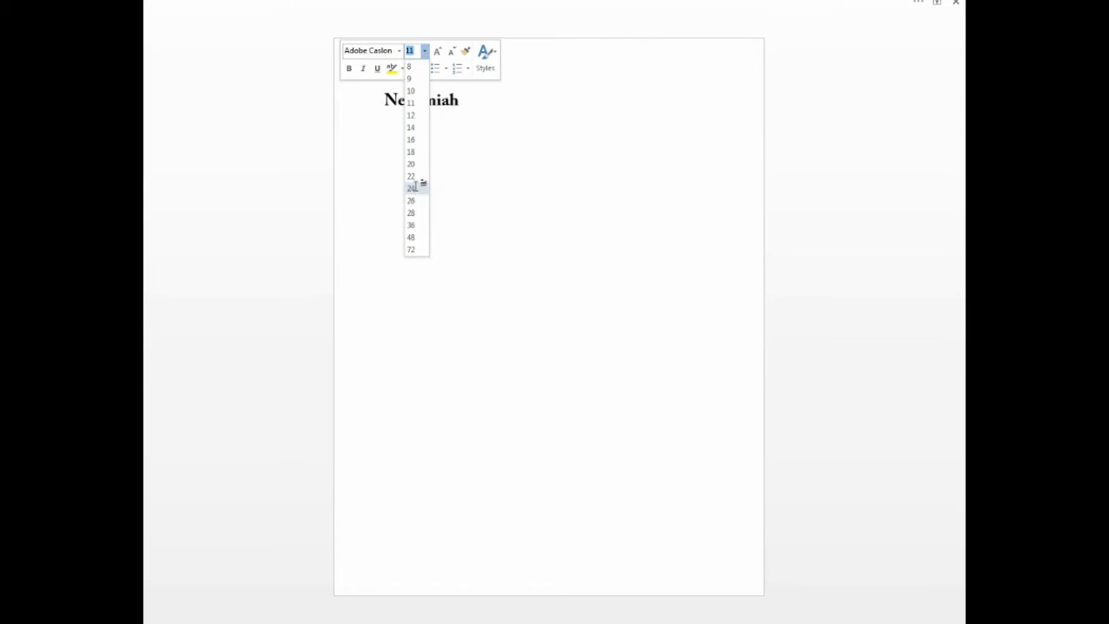
pyautogui.click(369, 49)
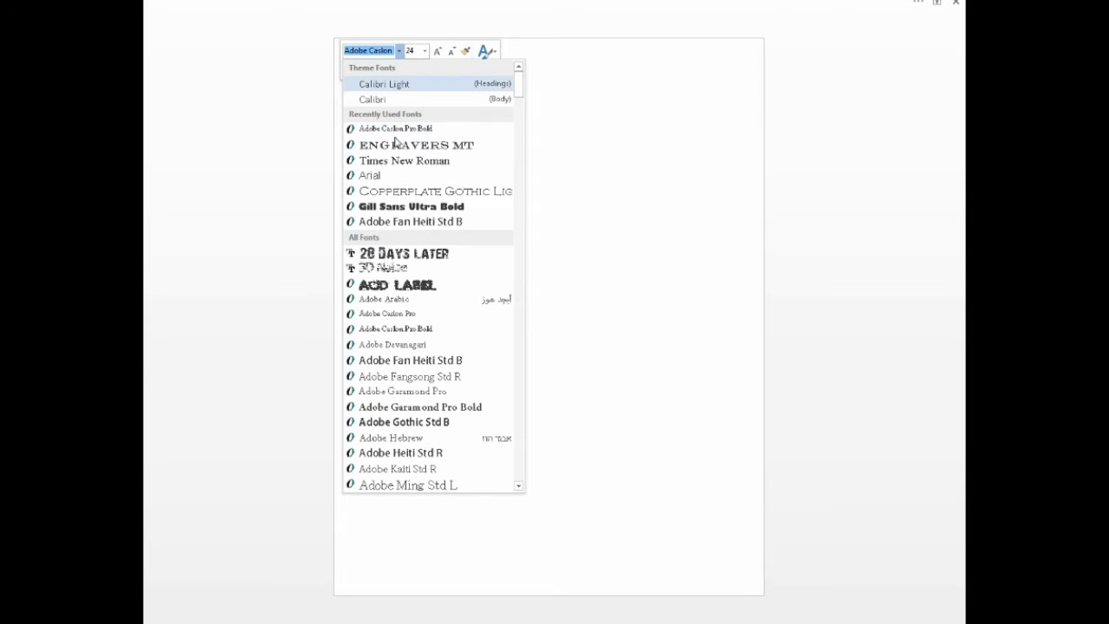
pyautogui.click(397, 284)
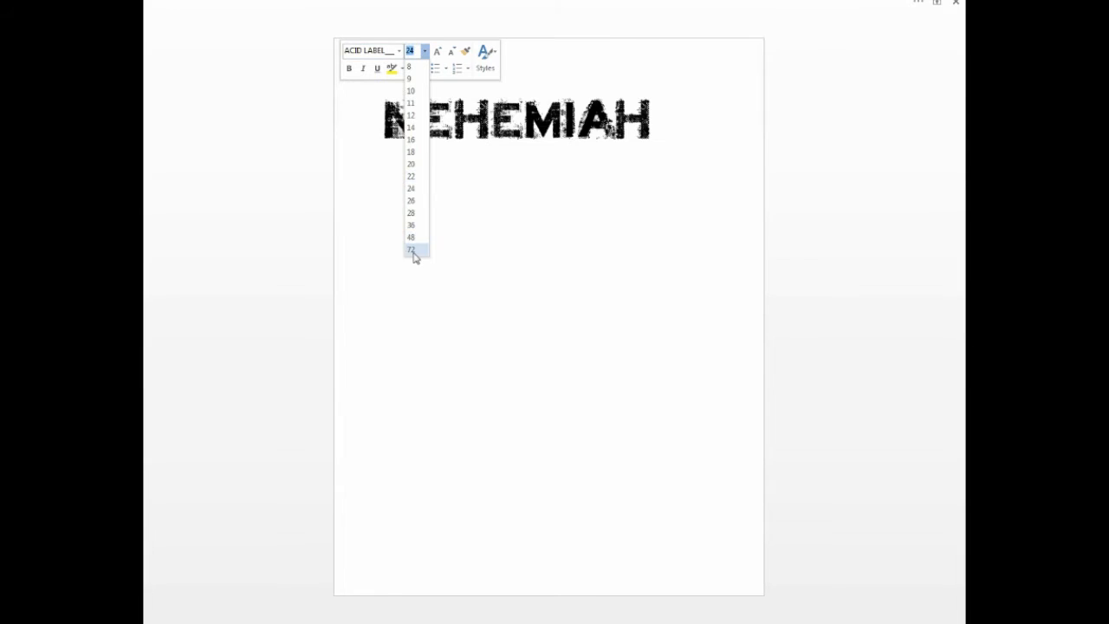
pyautogui.click(410, 250)
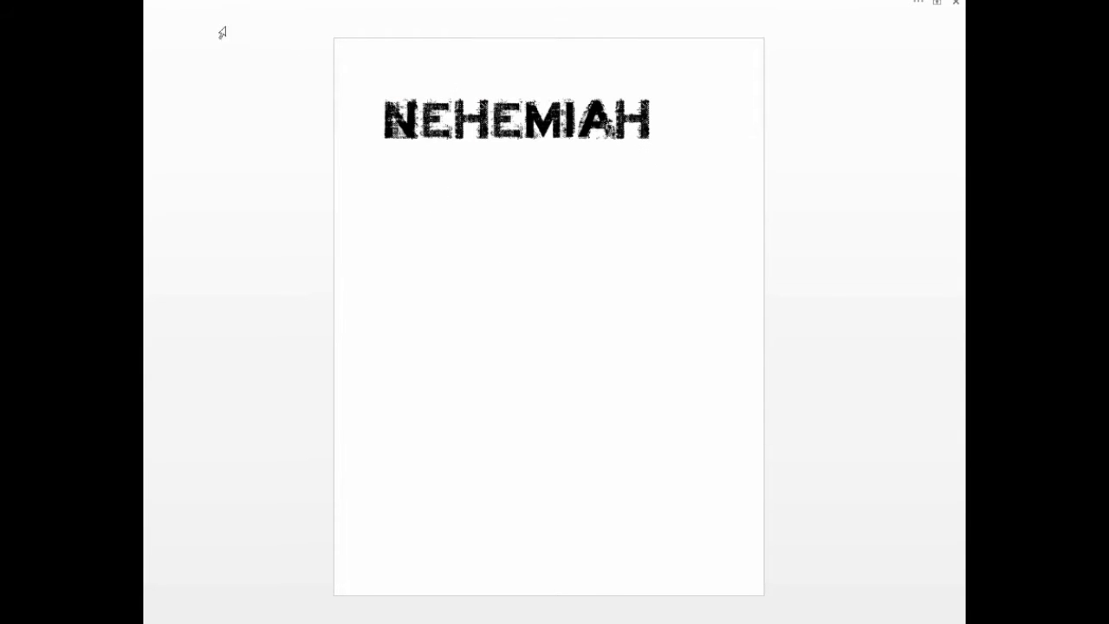
pyautogui.click(956, 3)
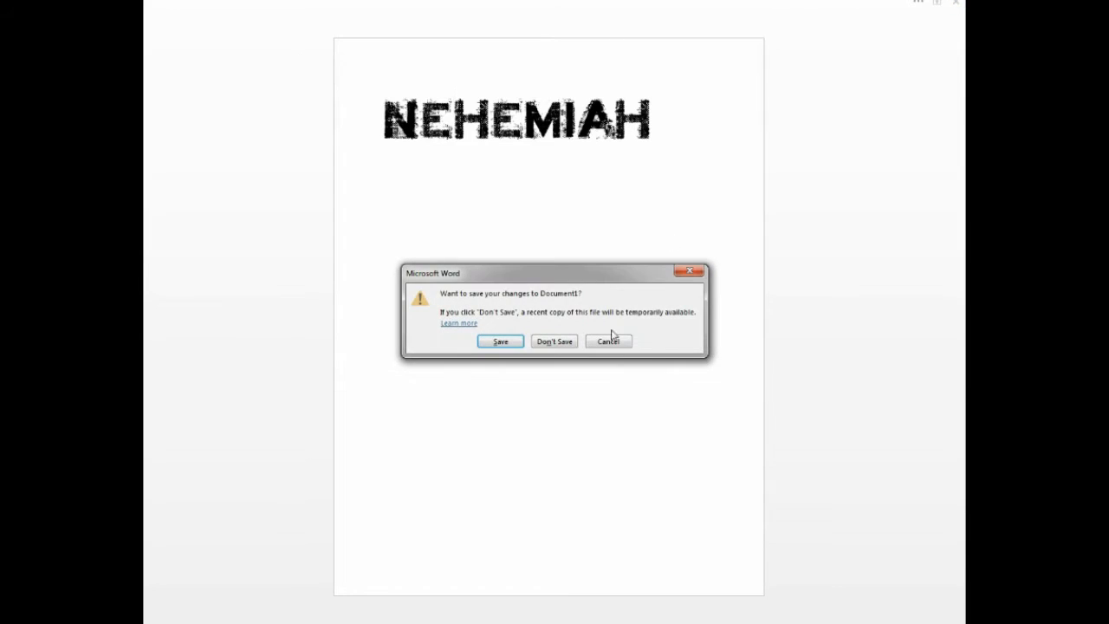
# Close Word without saving and create a new title in Premiere via File > New > Title.
pyautogui.click(554, 341)
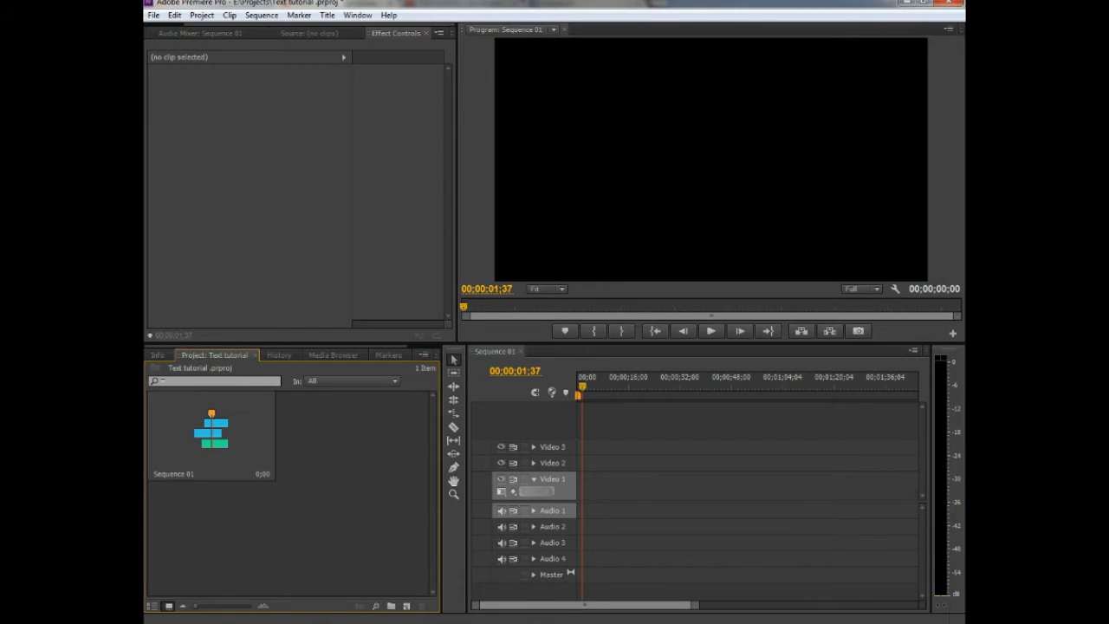
pyautogui.moveTo(146, 503)
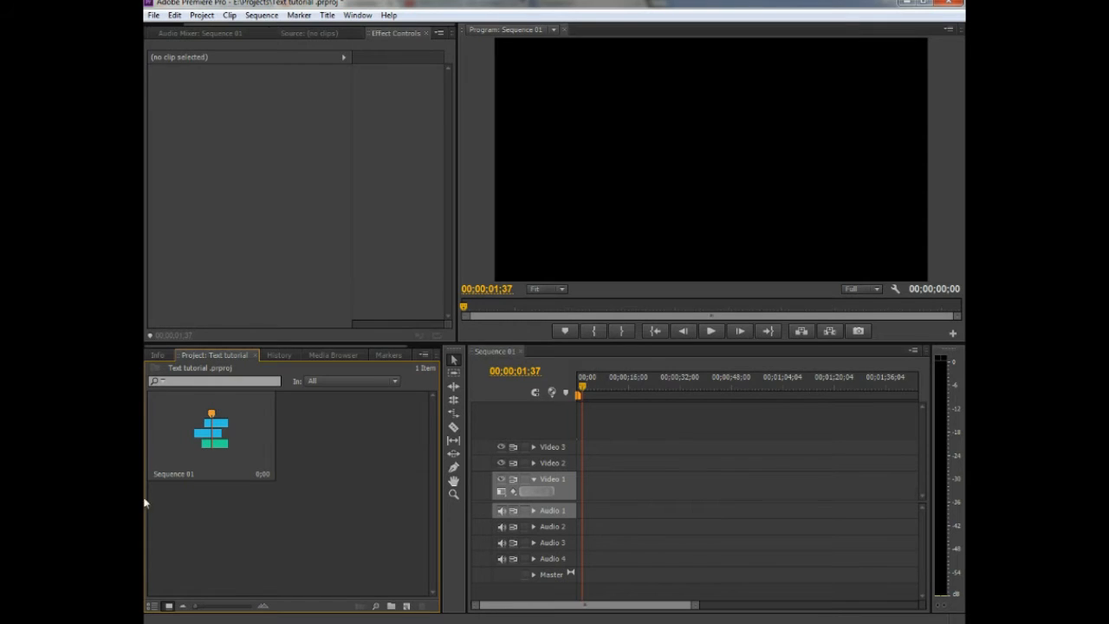
pyautogui.click(153, 14)
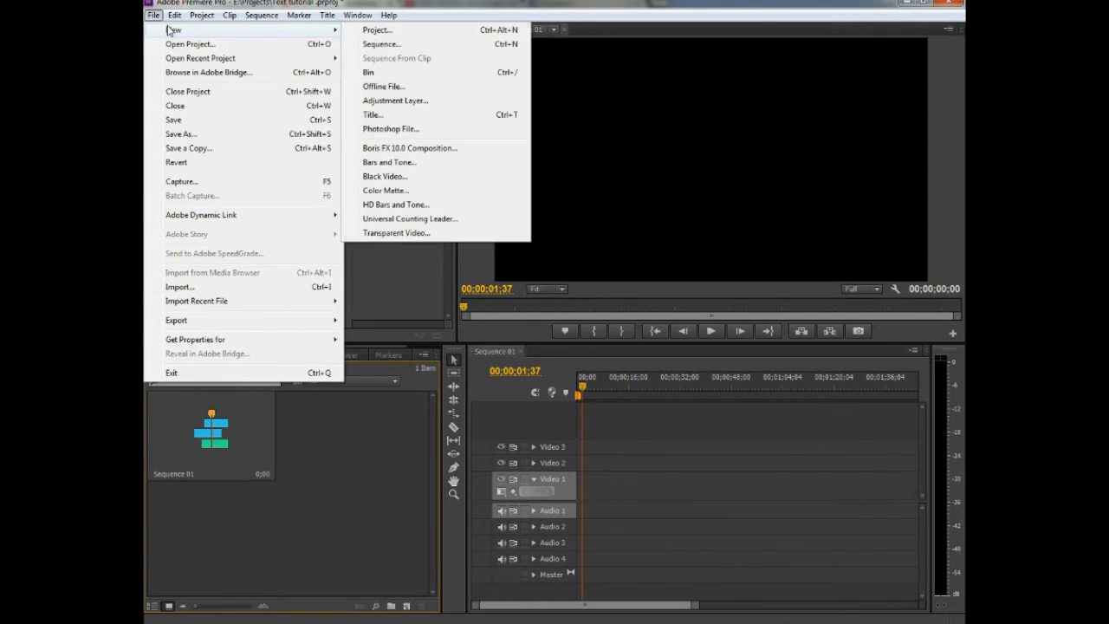
pyautogui.click(372, 115)
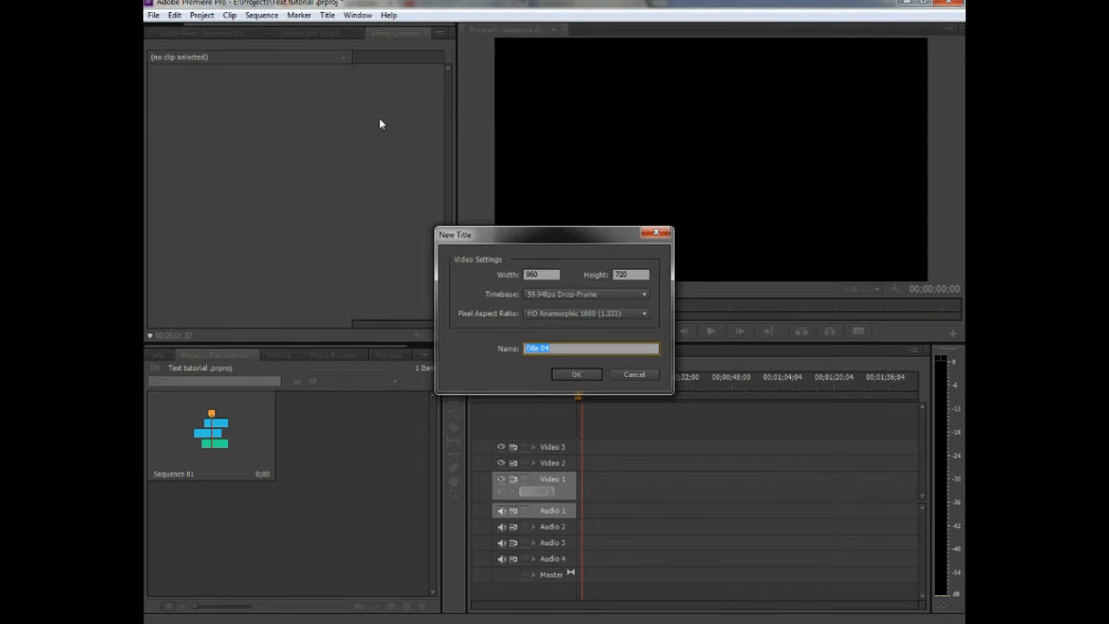
pyautogui.click(576, 374)
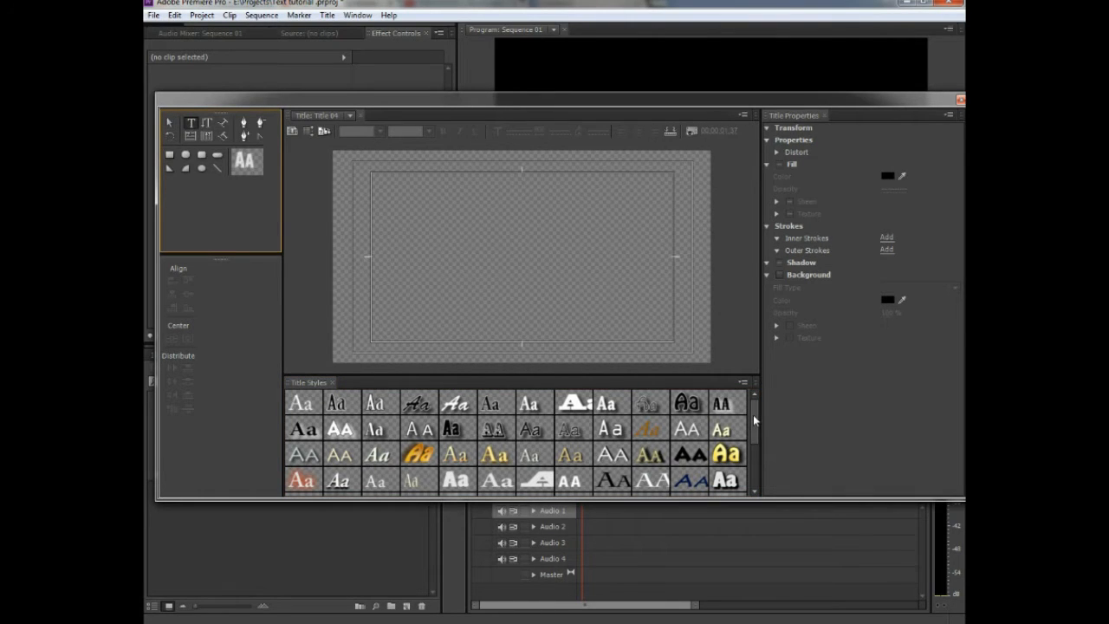
# Place a text box near the canvas centre and type FONTS.
pyautogui.scroll(-3)
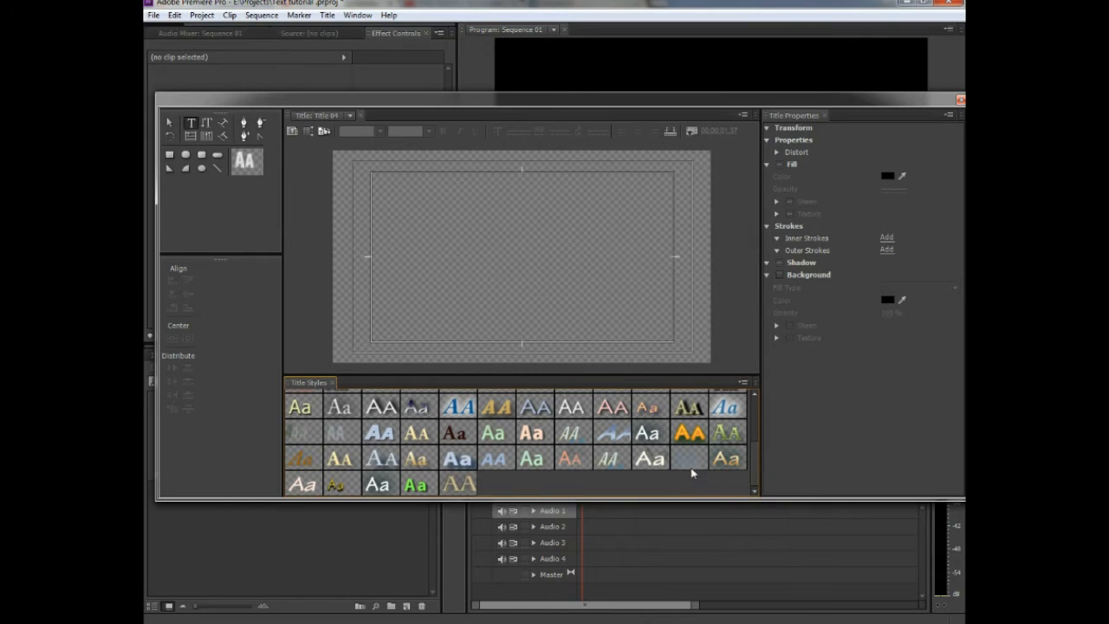
pyautogui.click(742, 382)
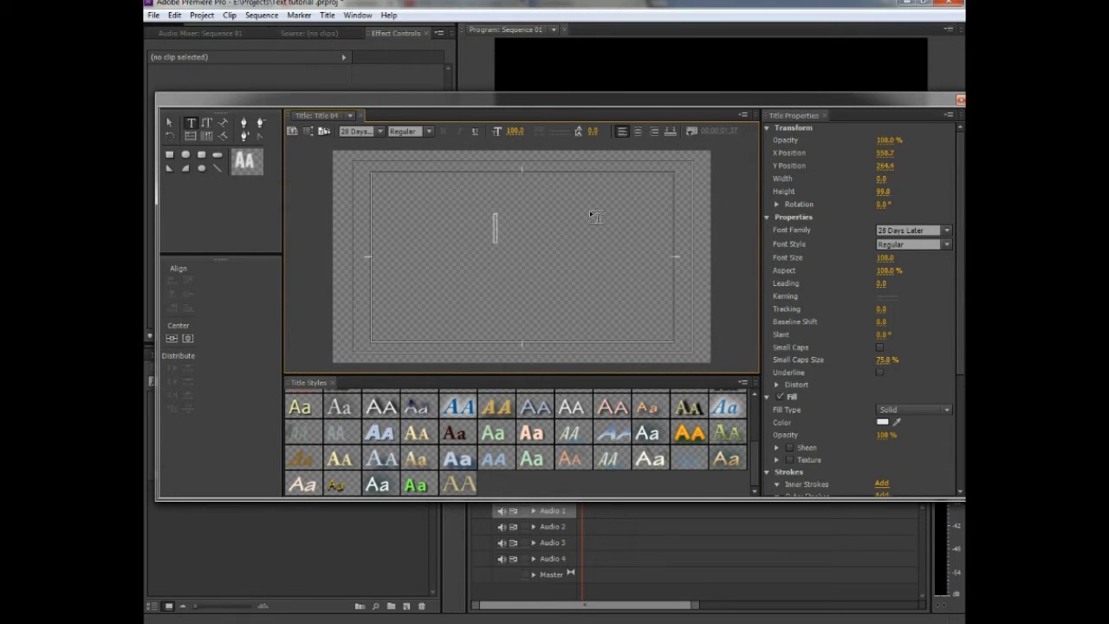
pyautogui.write('NE')
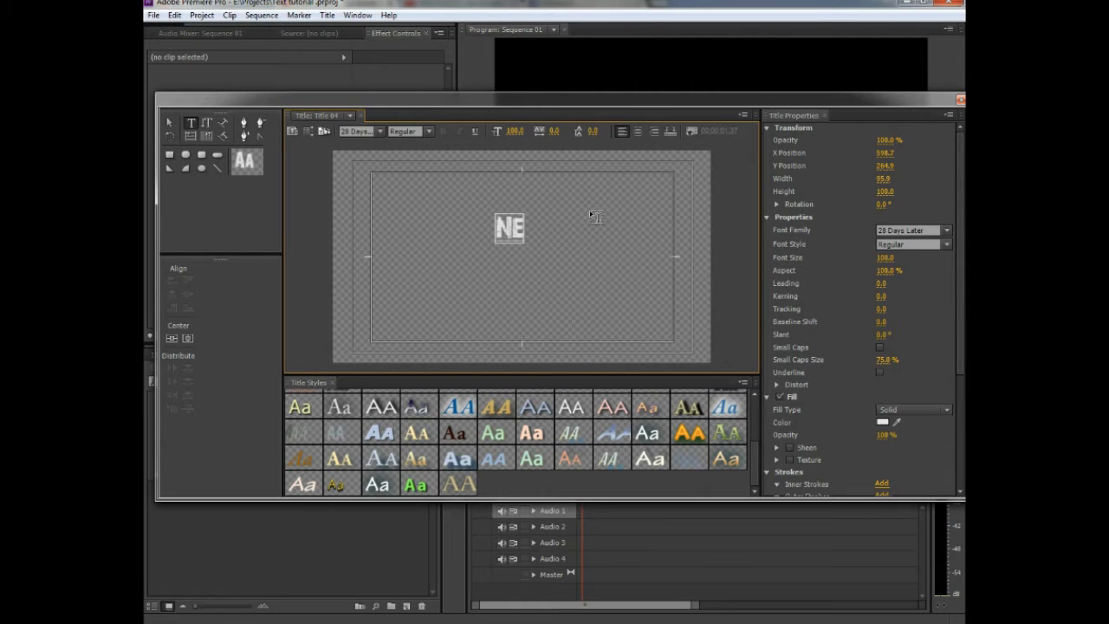
pyautogui.write('ONTS')
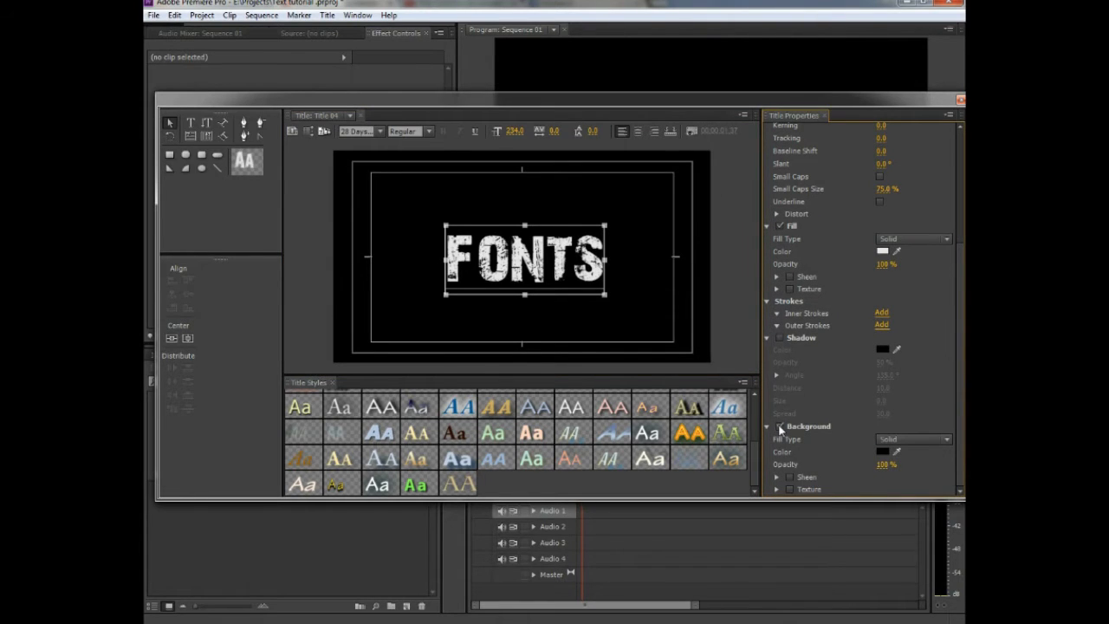
# Cancel the Color Picker and centre FONTS horizontally and vertically on the canvas.
pyautogui.click(880, 451)
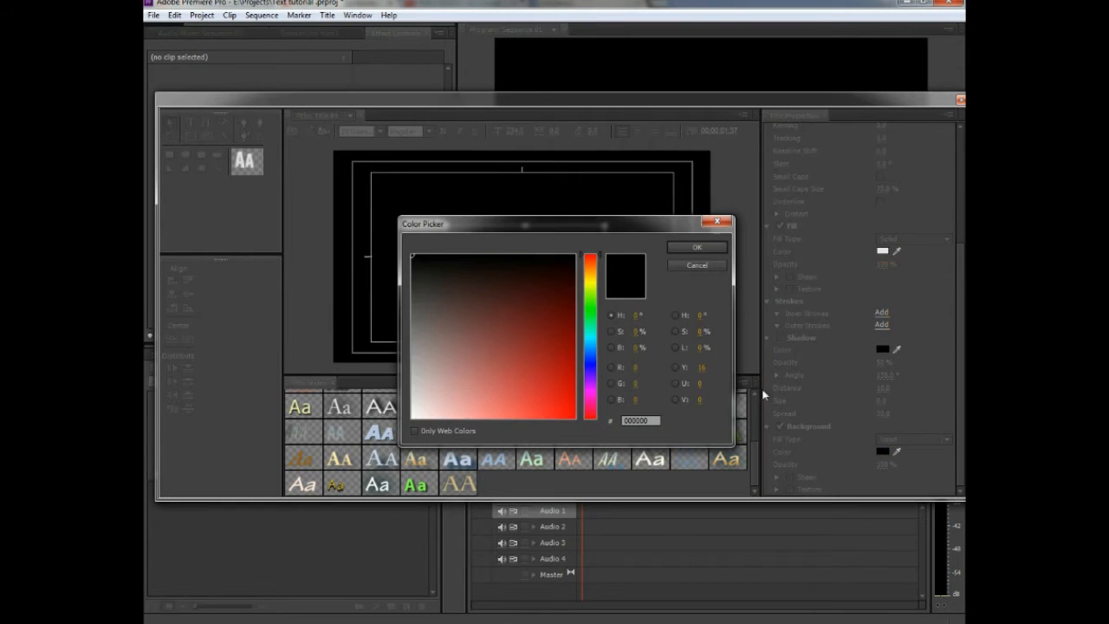
pyautogui.click(696, 247)
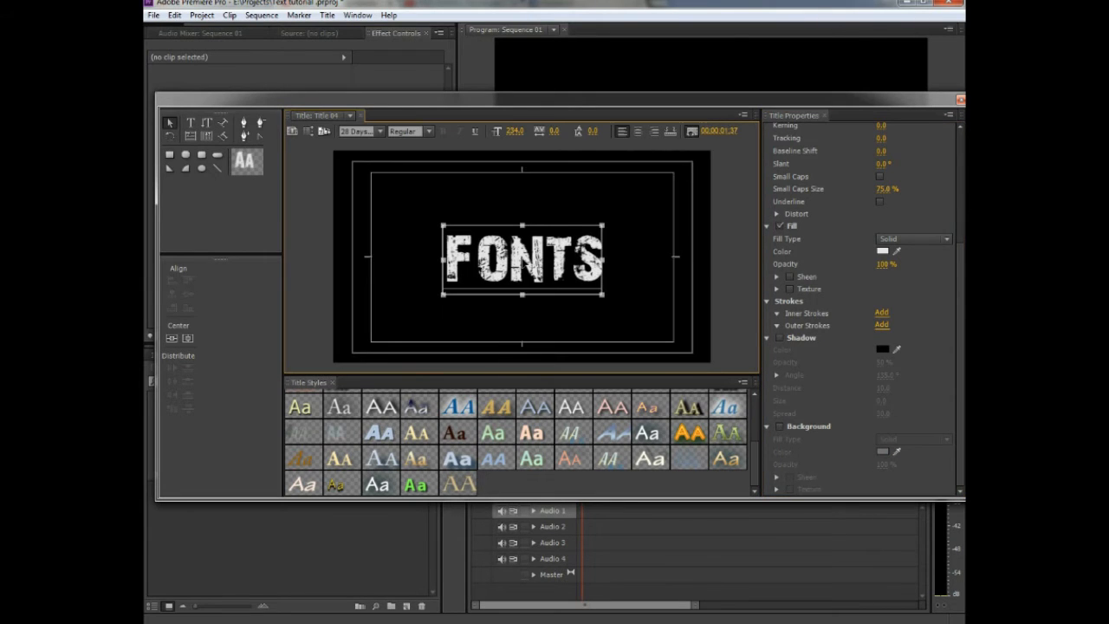
pyautogui.click(188, 338)
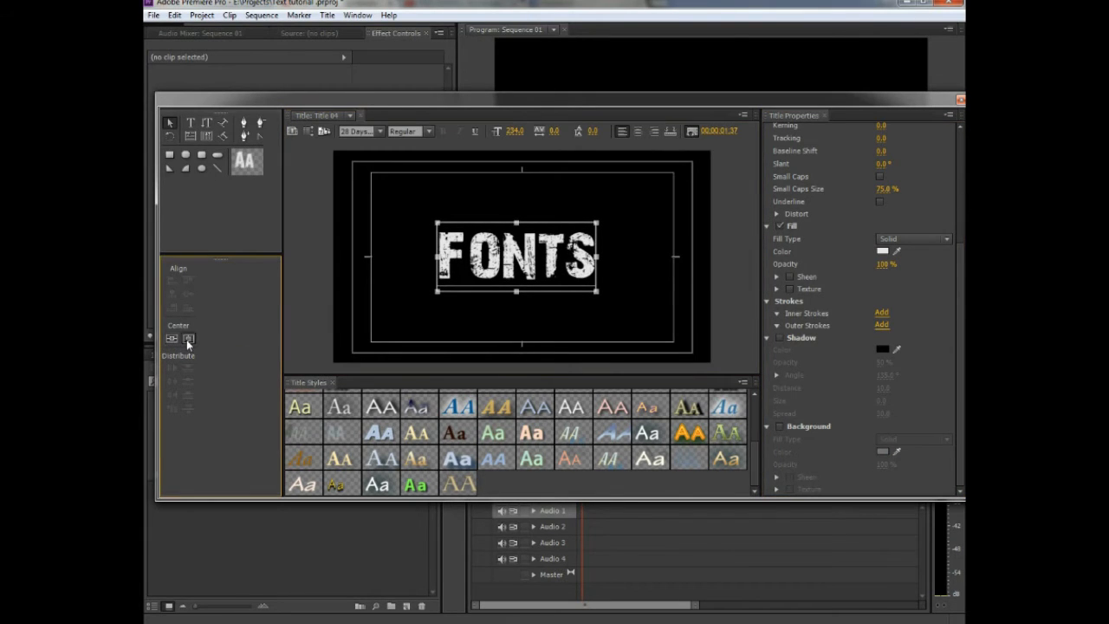
pyautogui.click(170, 338)
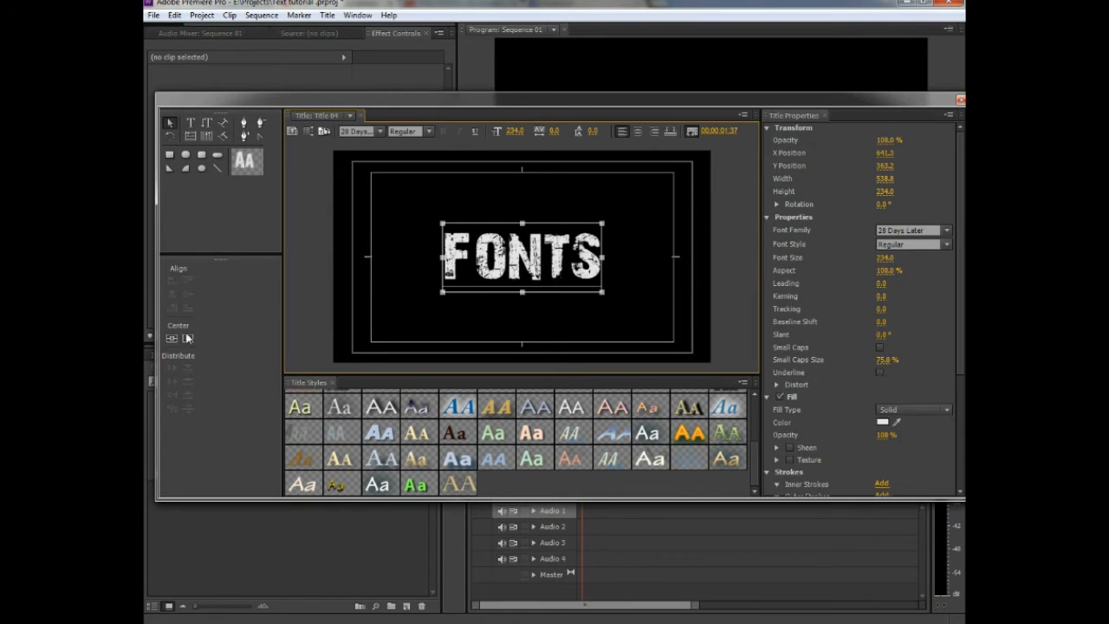
pyautogui.click(172, 337)
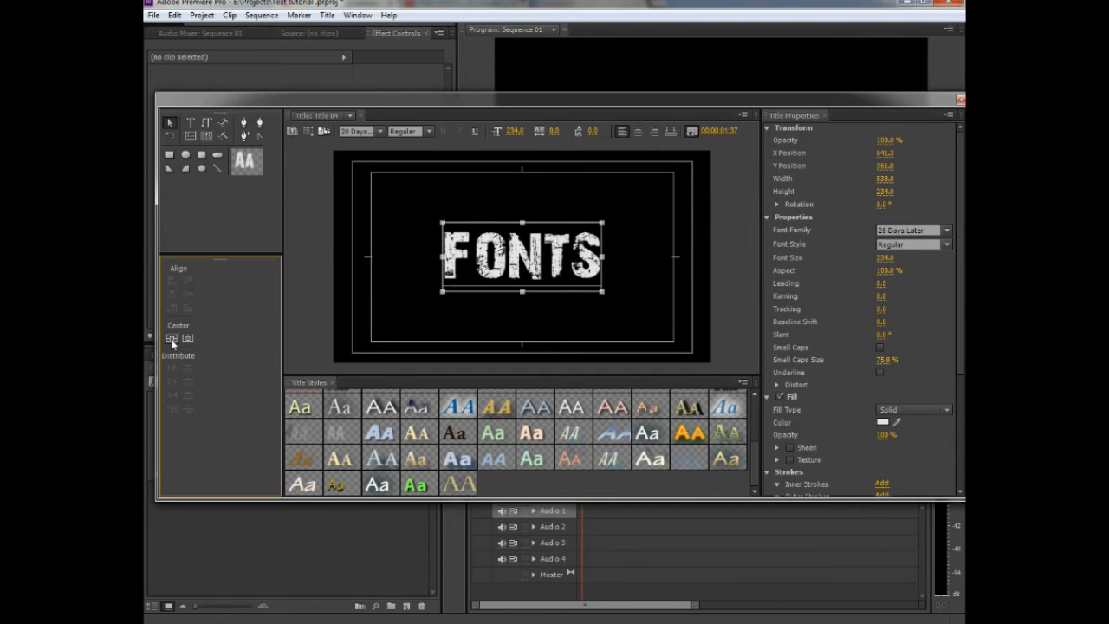
pyautogui.moveTo(171, 337)
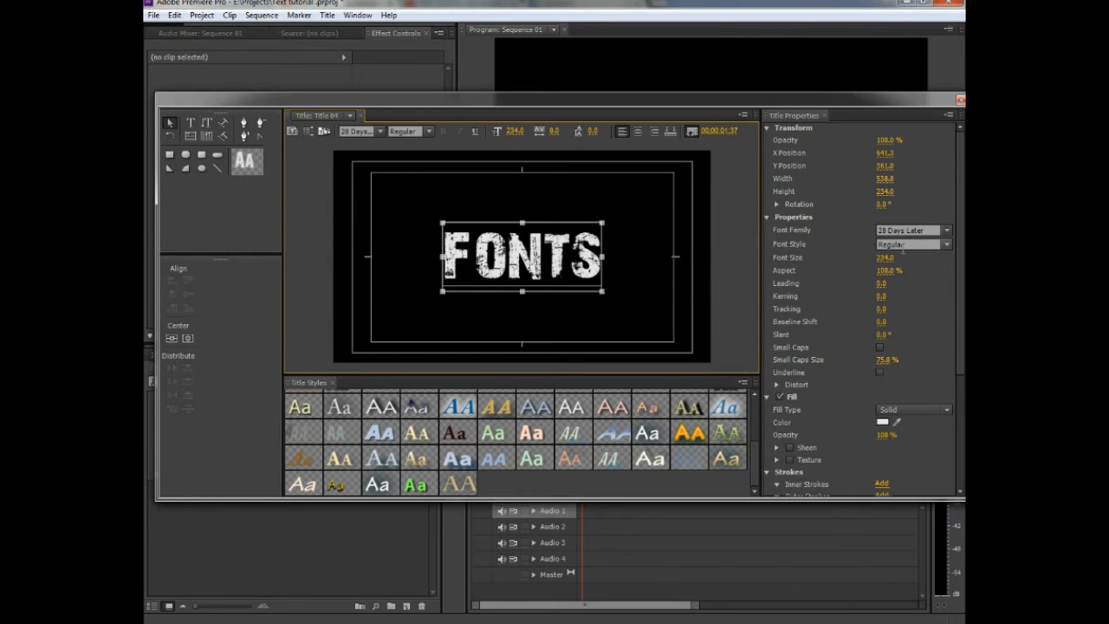
# Change the title's font family to the dripping Pieces NFI.
pyautogui.click(946, 229)
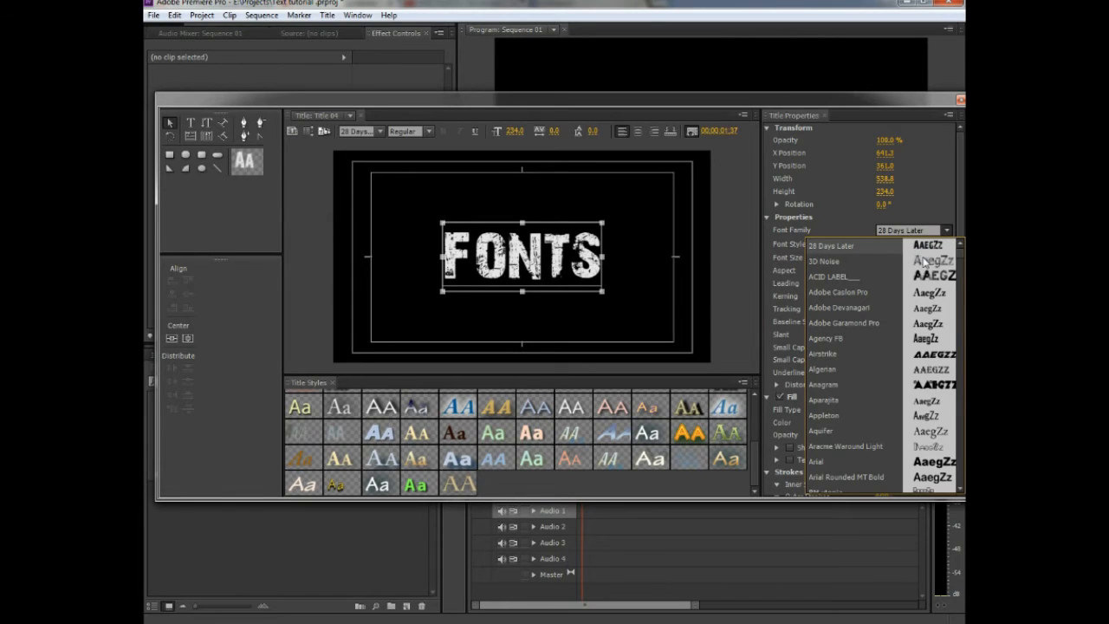
pyautogui.moveTo(922, 264)
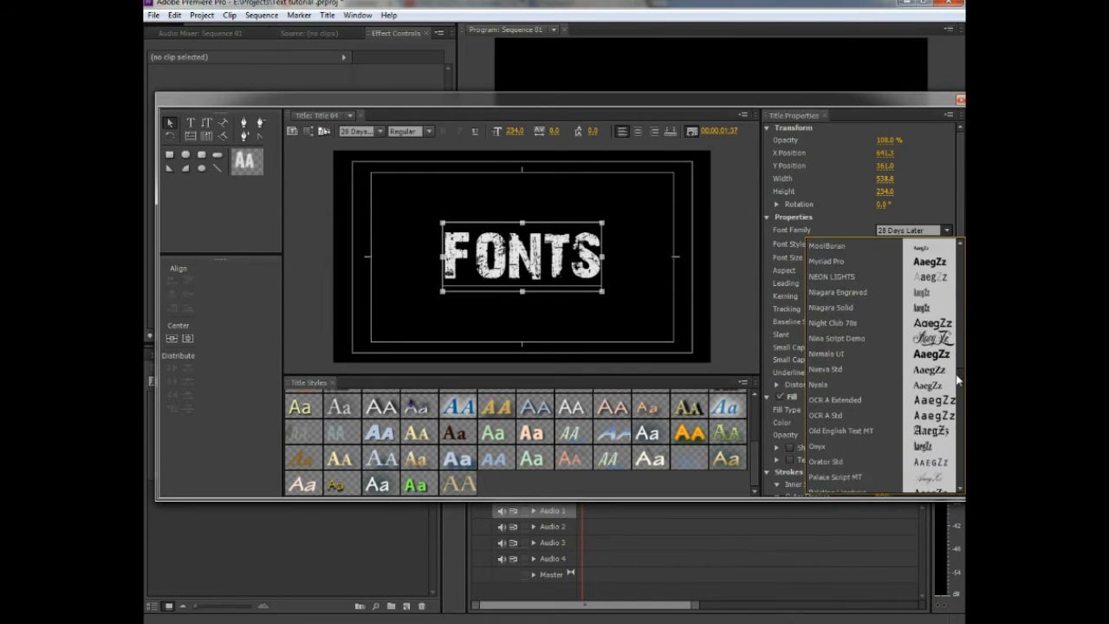
pyautogui.scroll(-3)
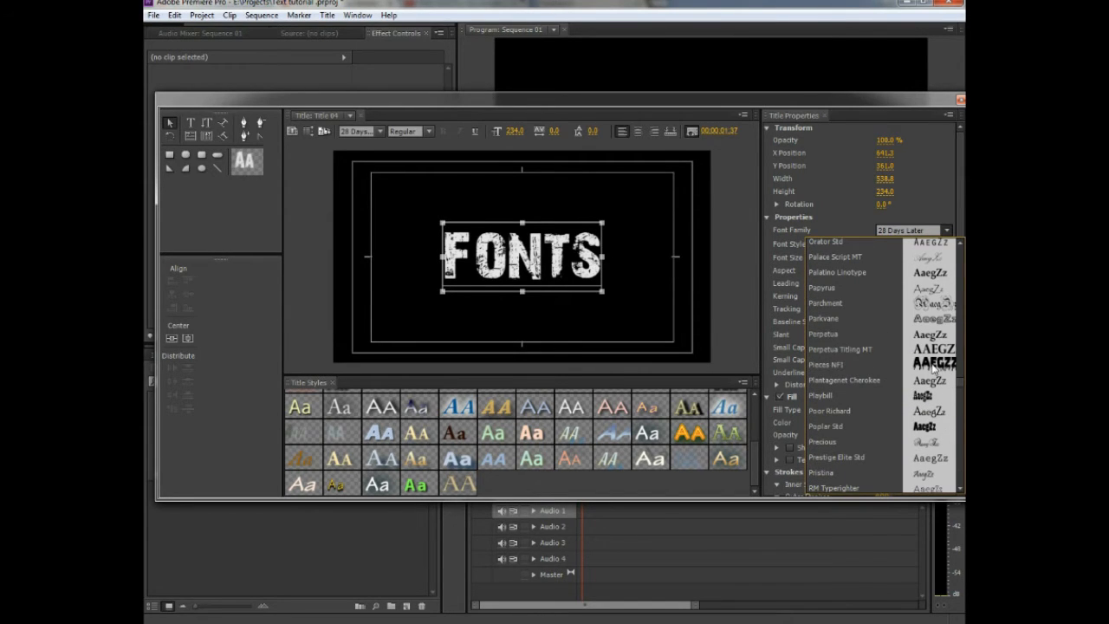
pyautogui.click(827, 363)
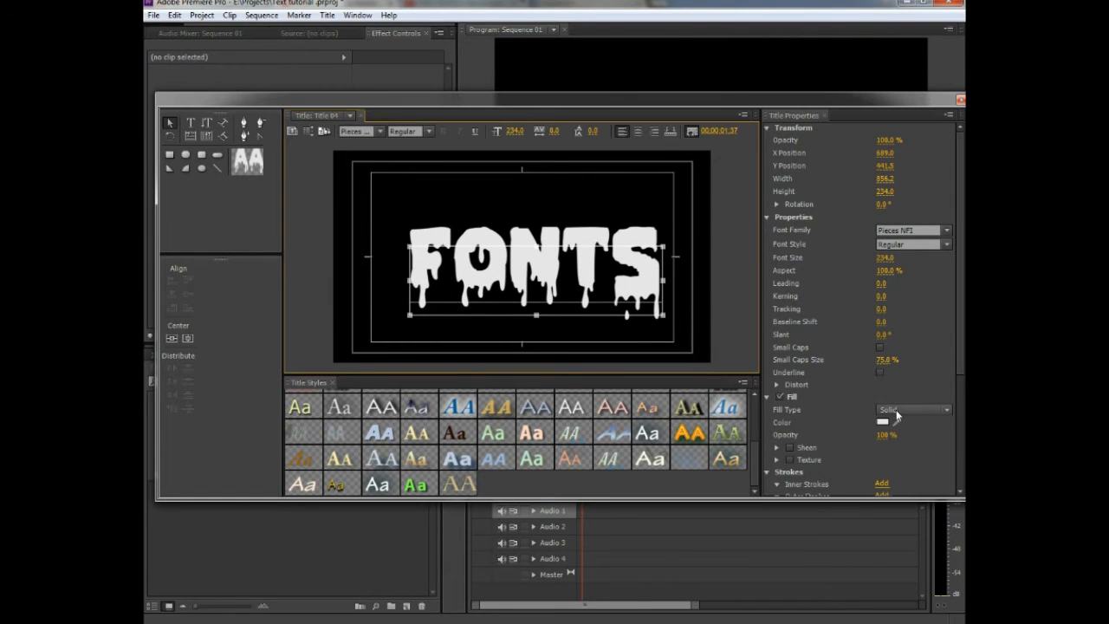
# Give the text a red fill and clear FONTS for new title text.
pyautogui.click(882, 422)
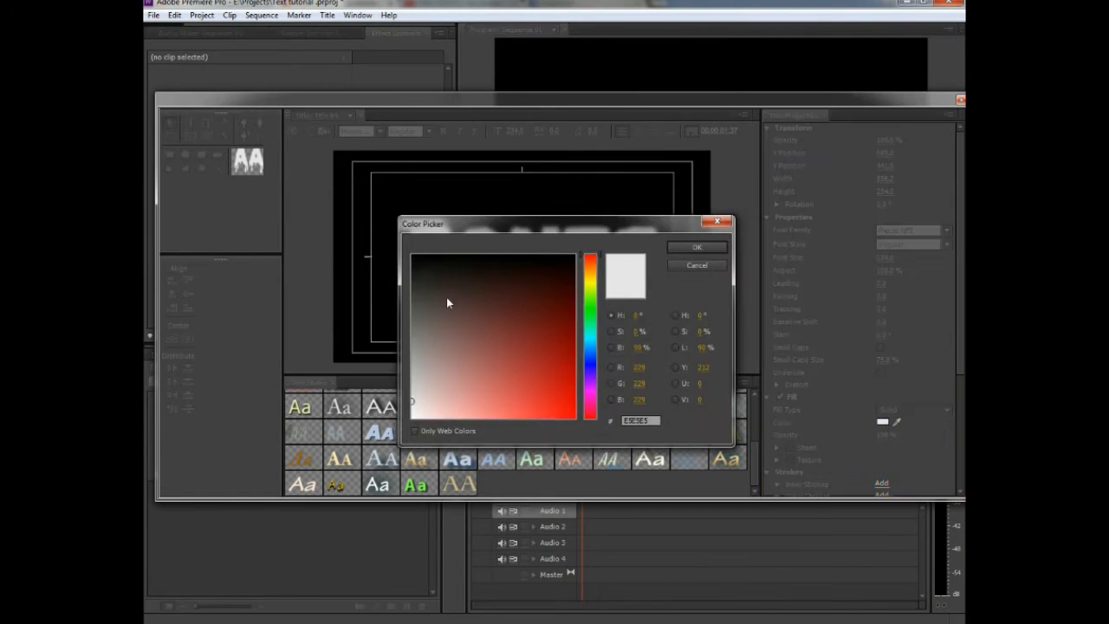
pyautogui.click(695, 247)
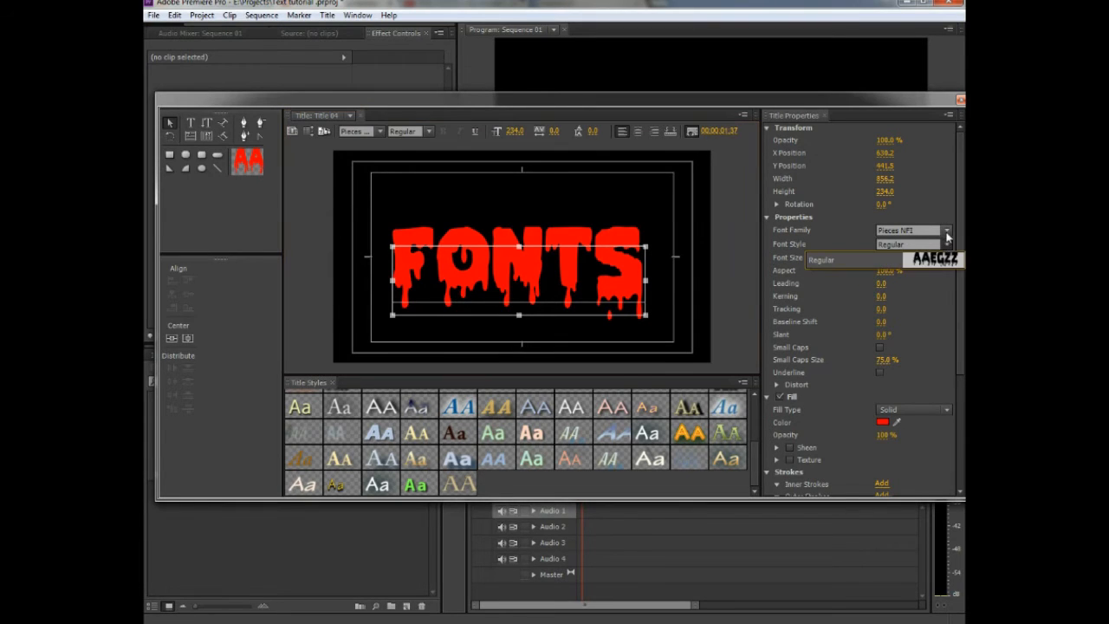
pyautogui.click(946, 230)
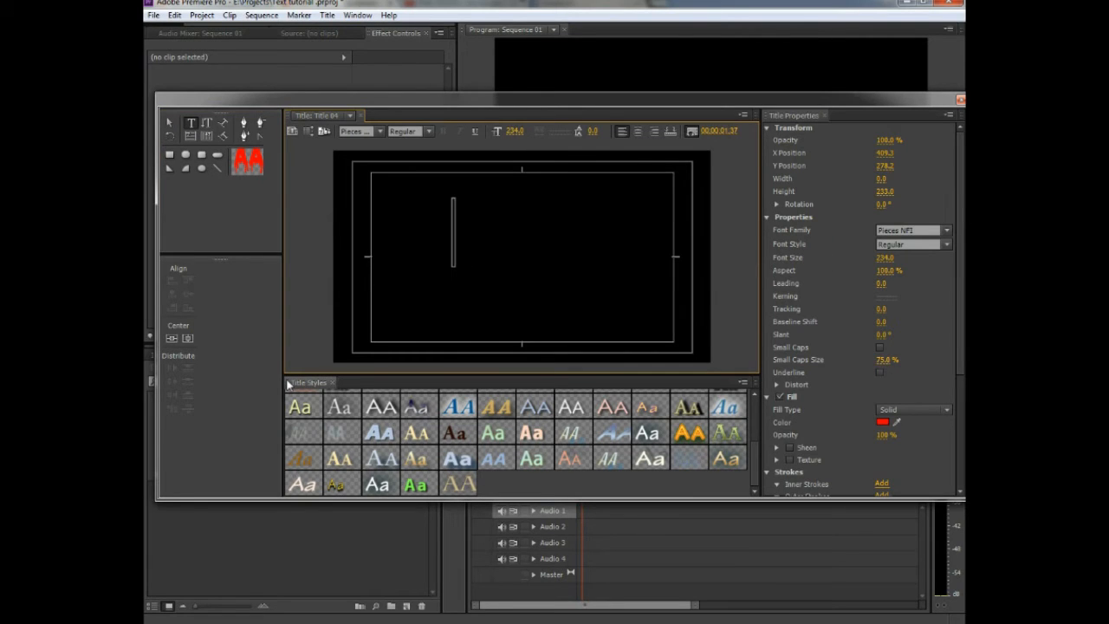
# Type TYPE, try Papyrus, Precious and Pristina, and move it toward centre.
pyautogui.write('TYPE')
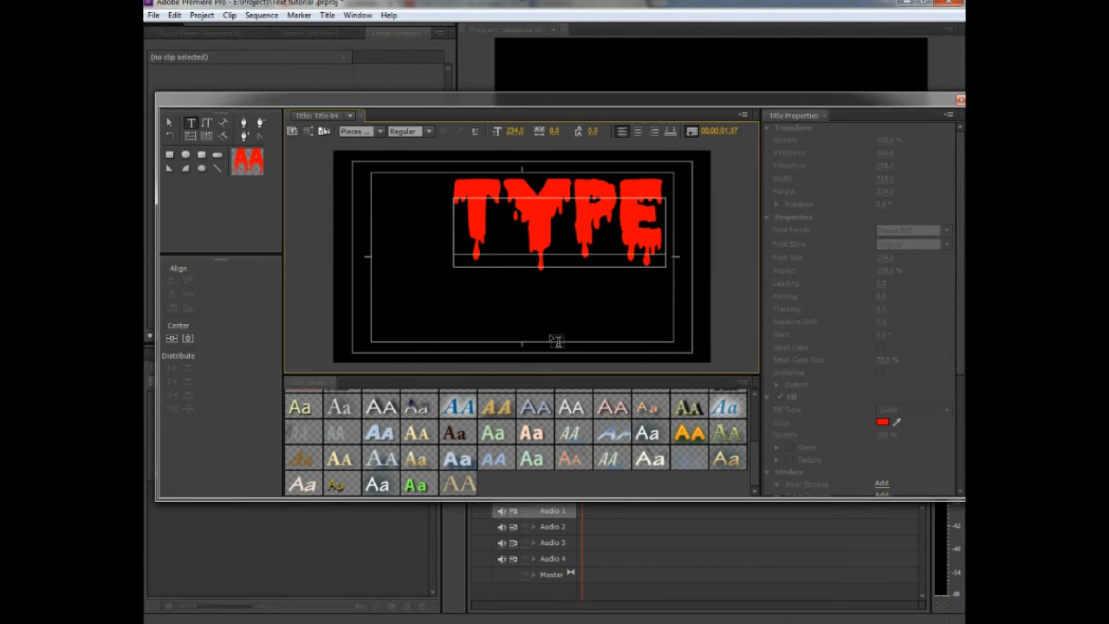
pyautogui.click(559, 225)
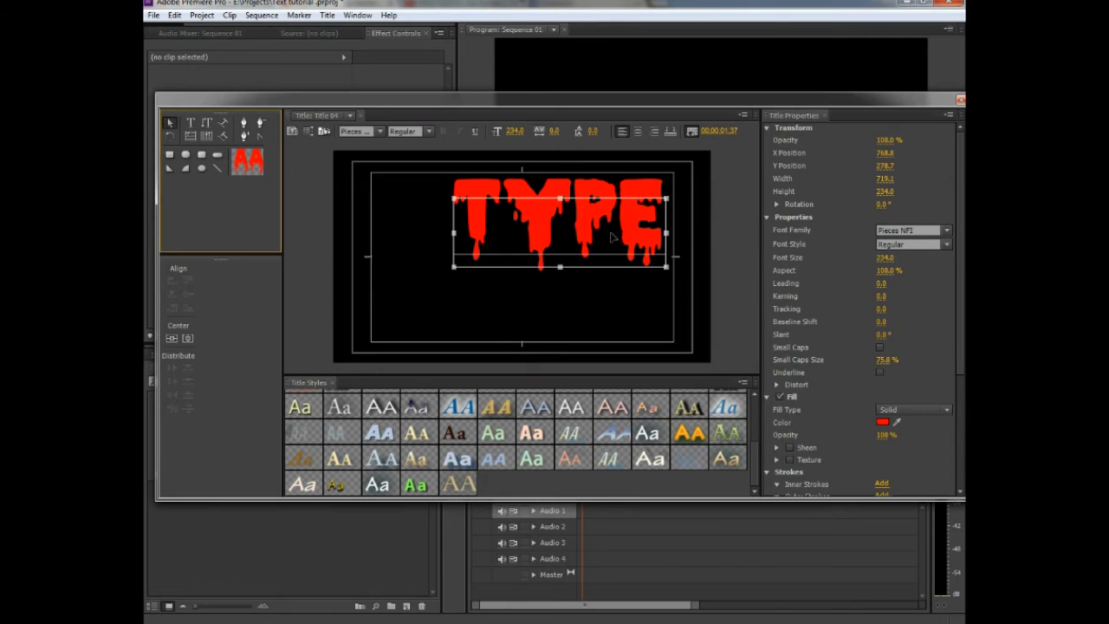
pyautogui.click(172, 338)
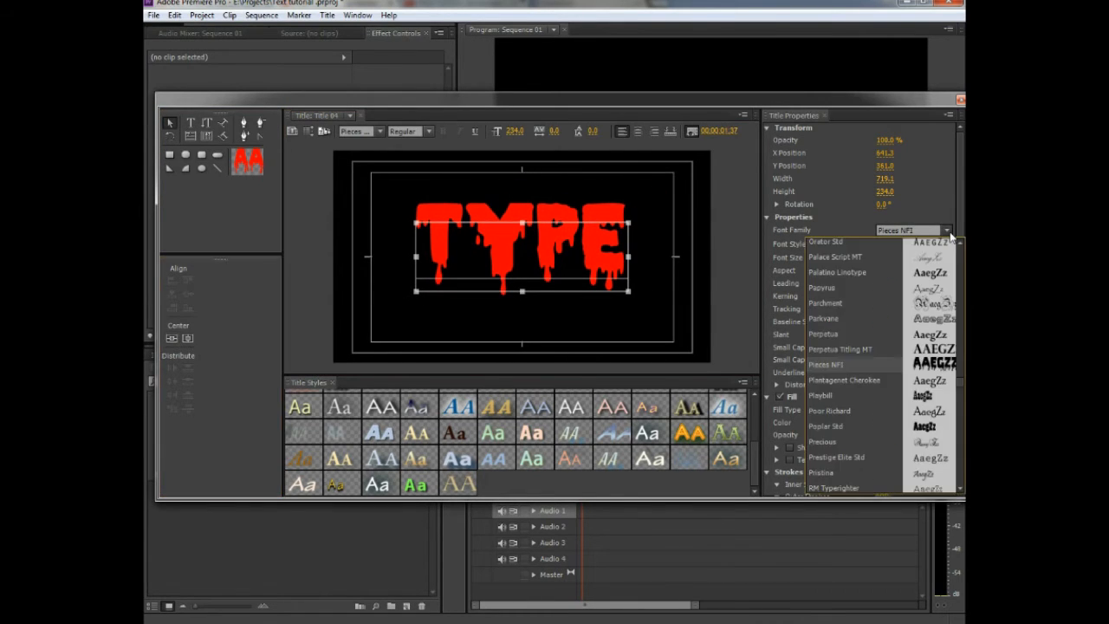
pyautogui.click(821, 287)
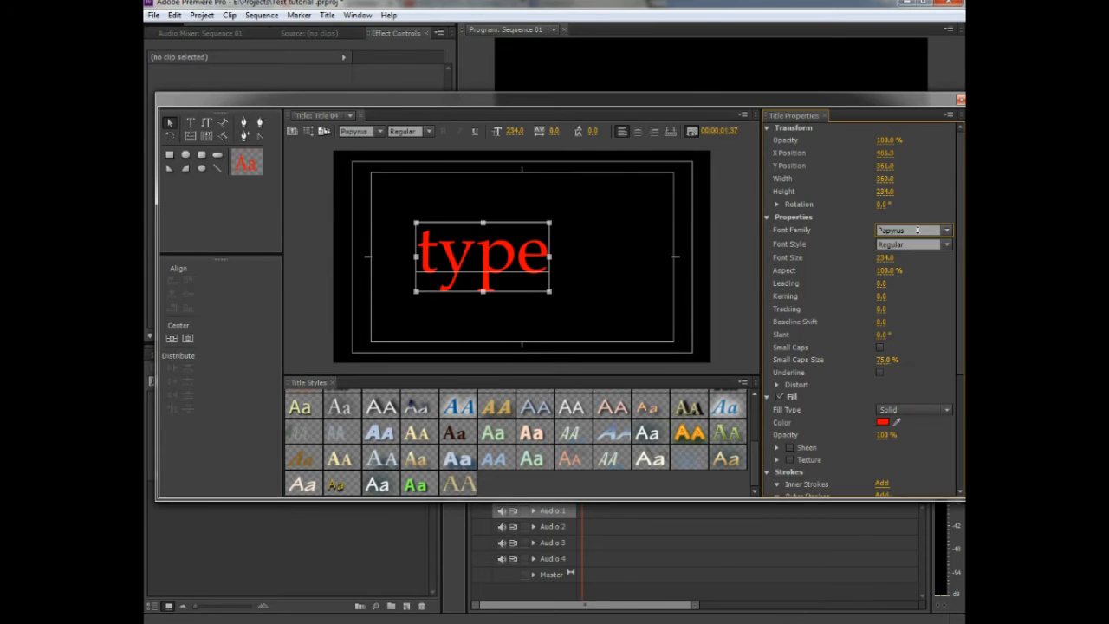
pyautogui.click(910, 229)
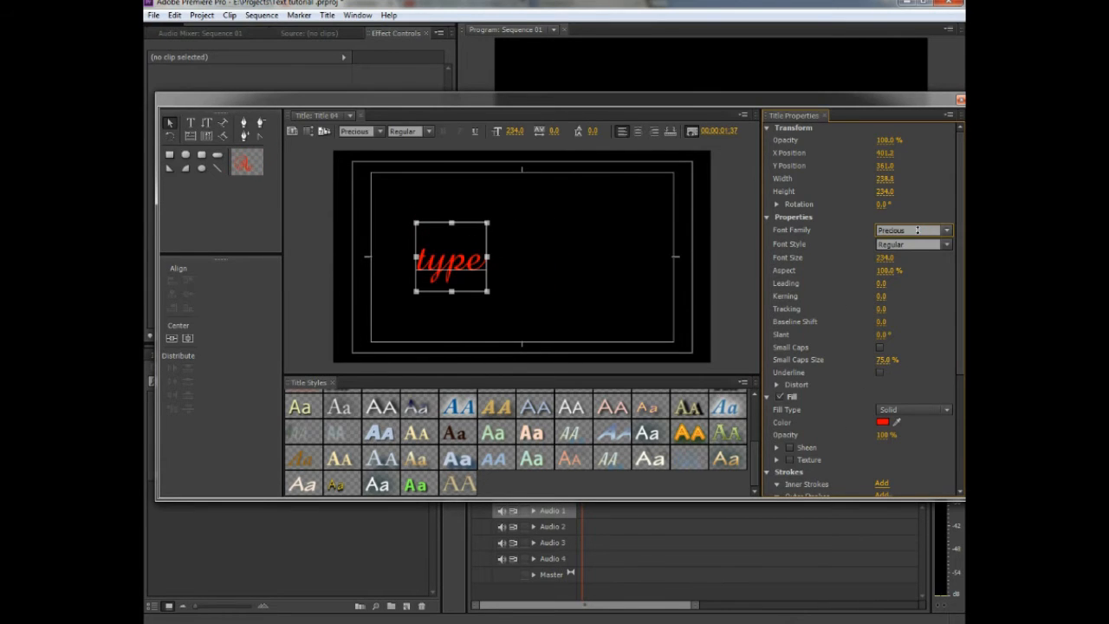
pyautogui.click(909, 230)
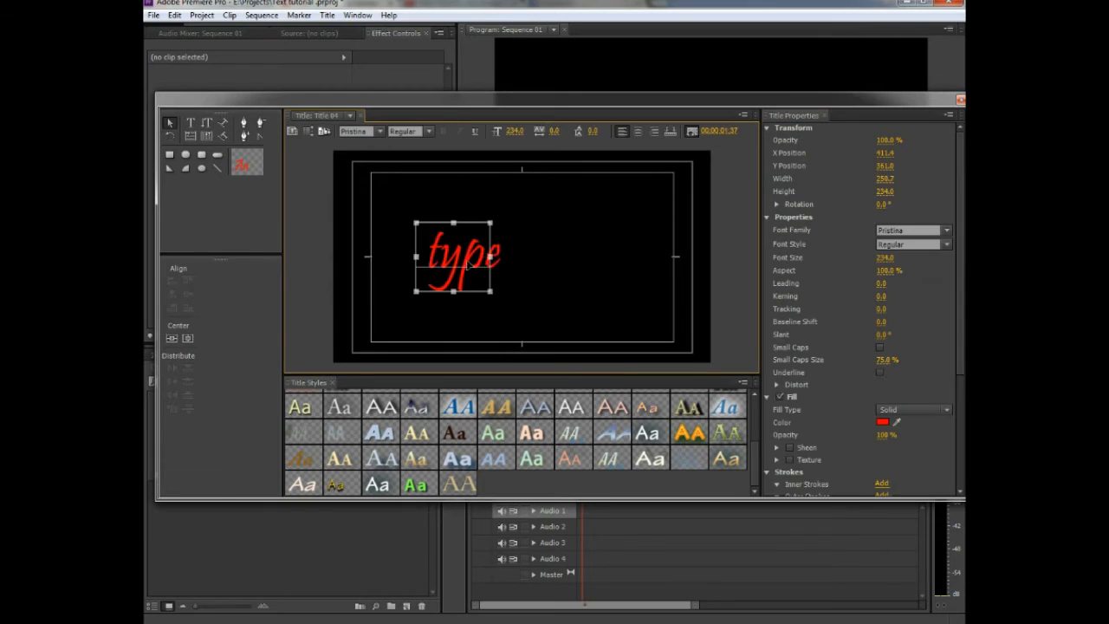
pyautogui.moveTo(463, 260); pyautogui.dragTo(485, 255)
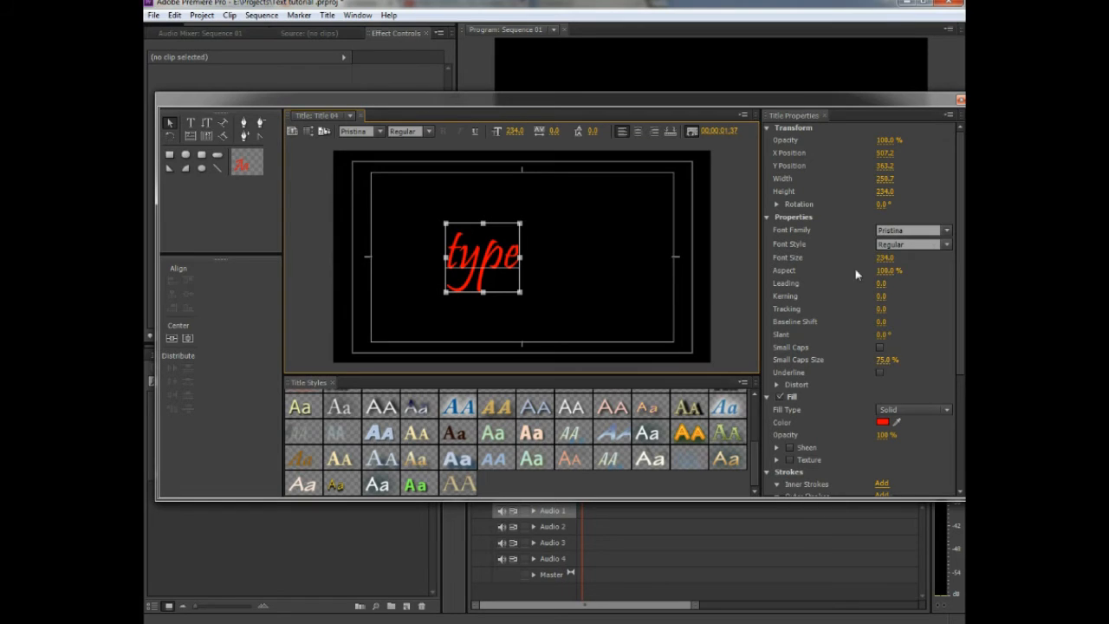
# Try a typewriter-style font, Respective, Regencie Alt and Scribble Box on the word.
pyautogui.click(908, 229)
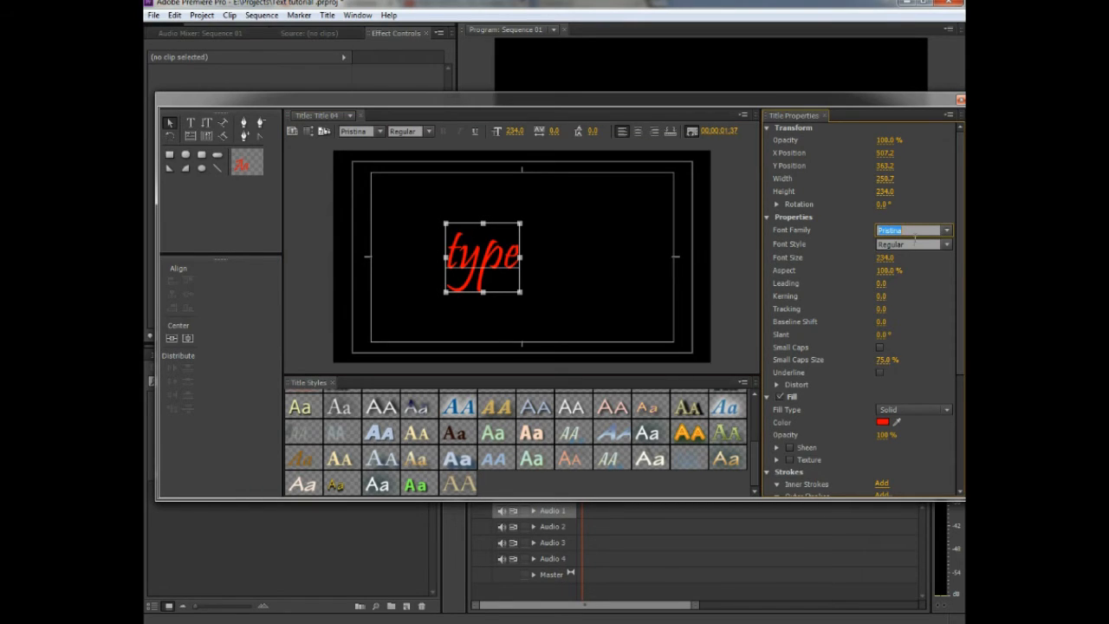
pyautogui.click(910, 230)
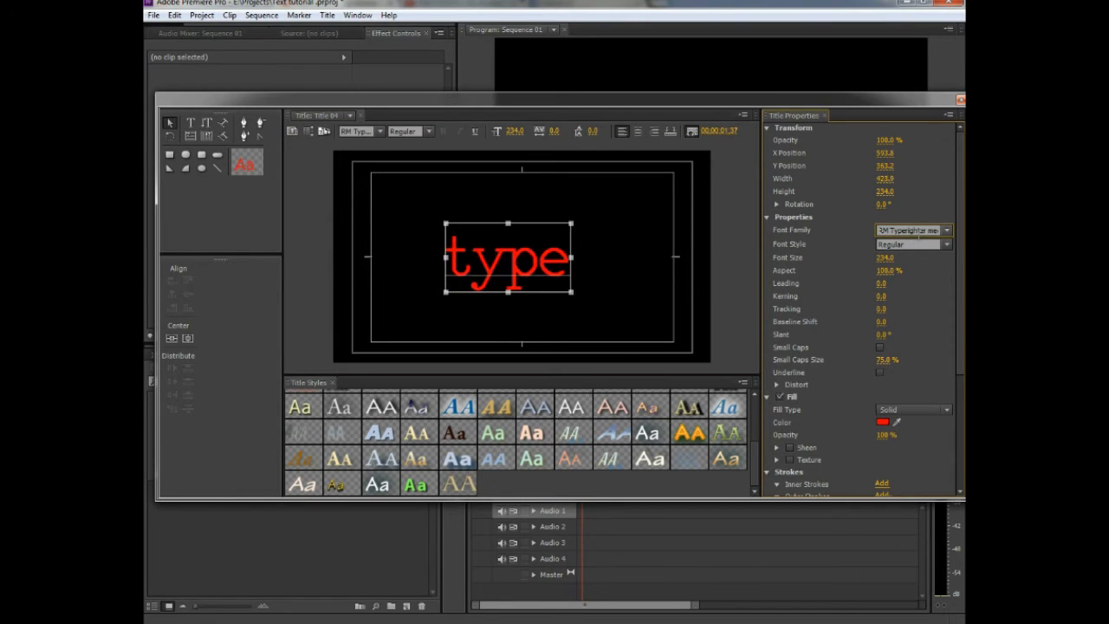
pyautogui.click(910, 230)
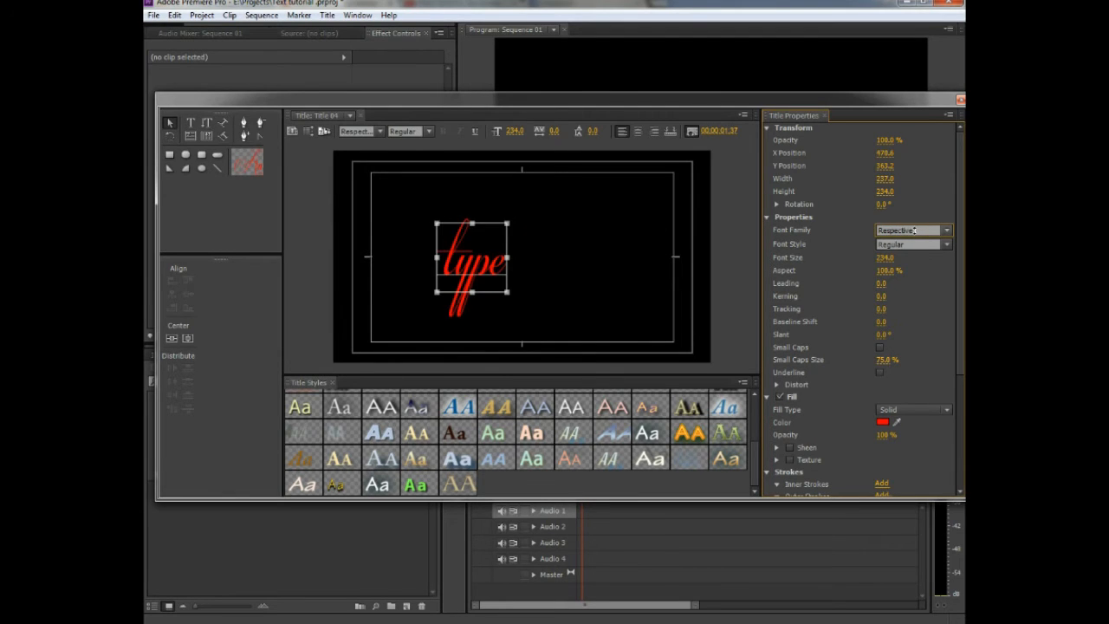
pyautogui.click(910, 229)
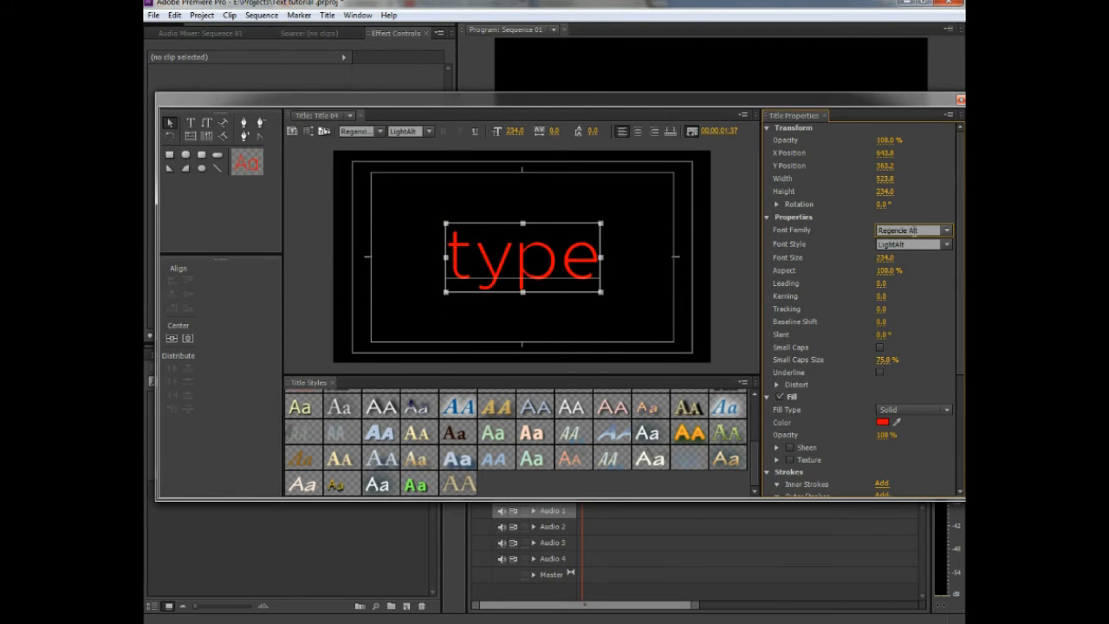
pyautogui.click(909, 230)
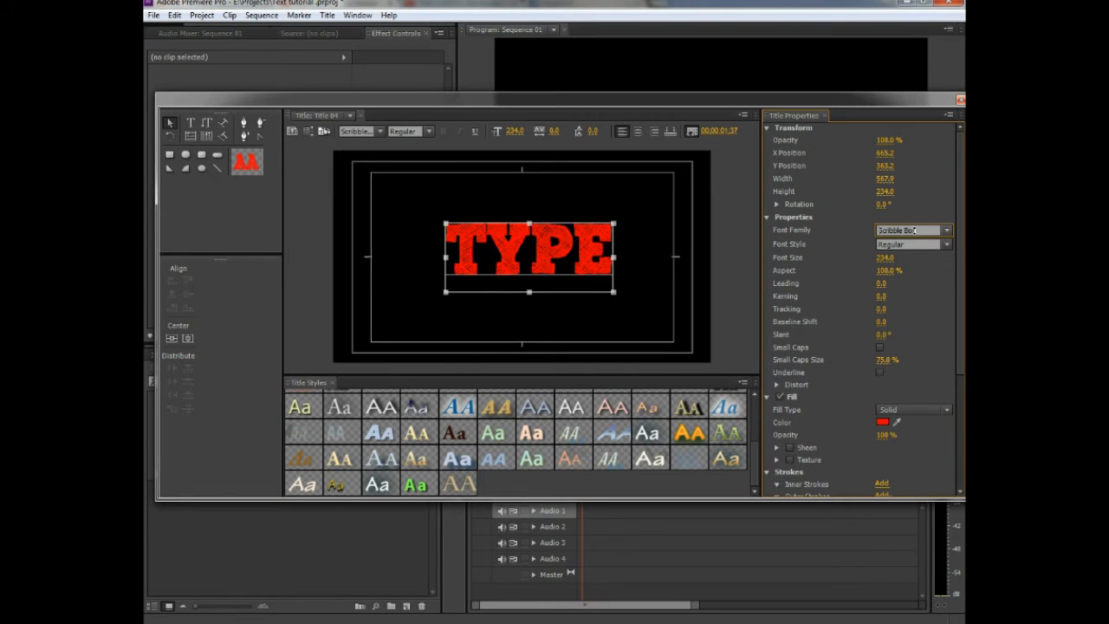
pyautogui.click(946, 229)
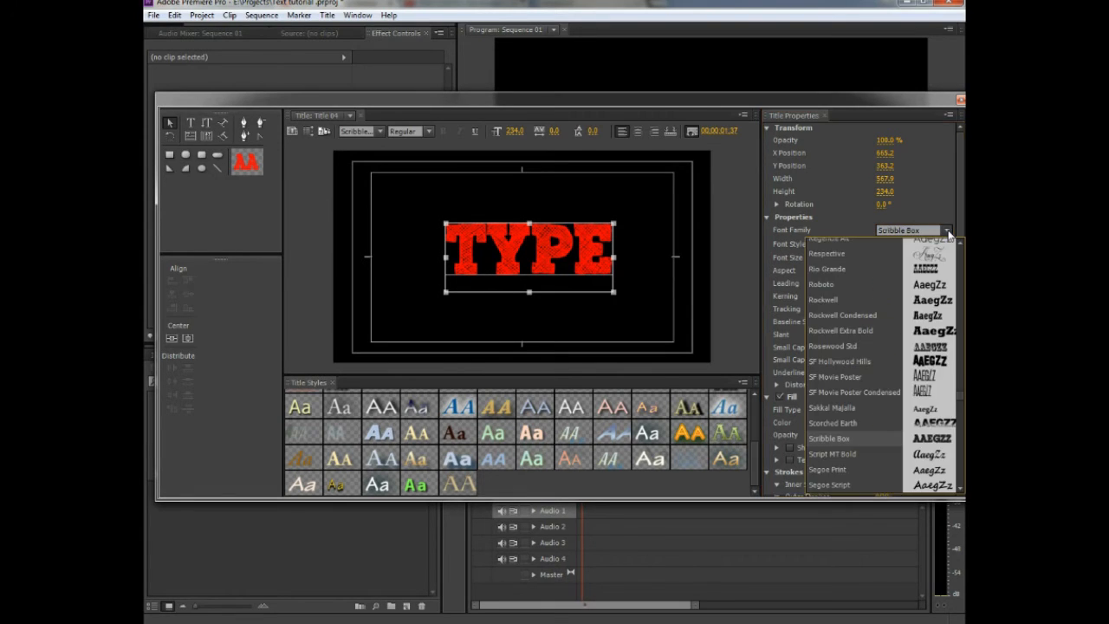
pyautogui.scroll(-3)
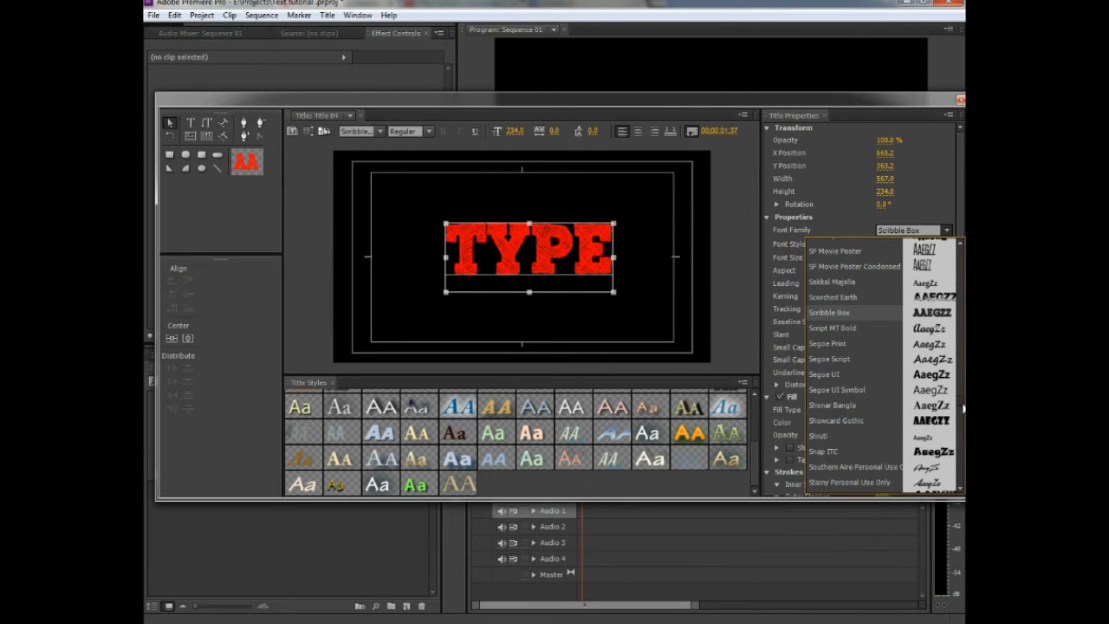
pyautogui.click(832, 344)
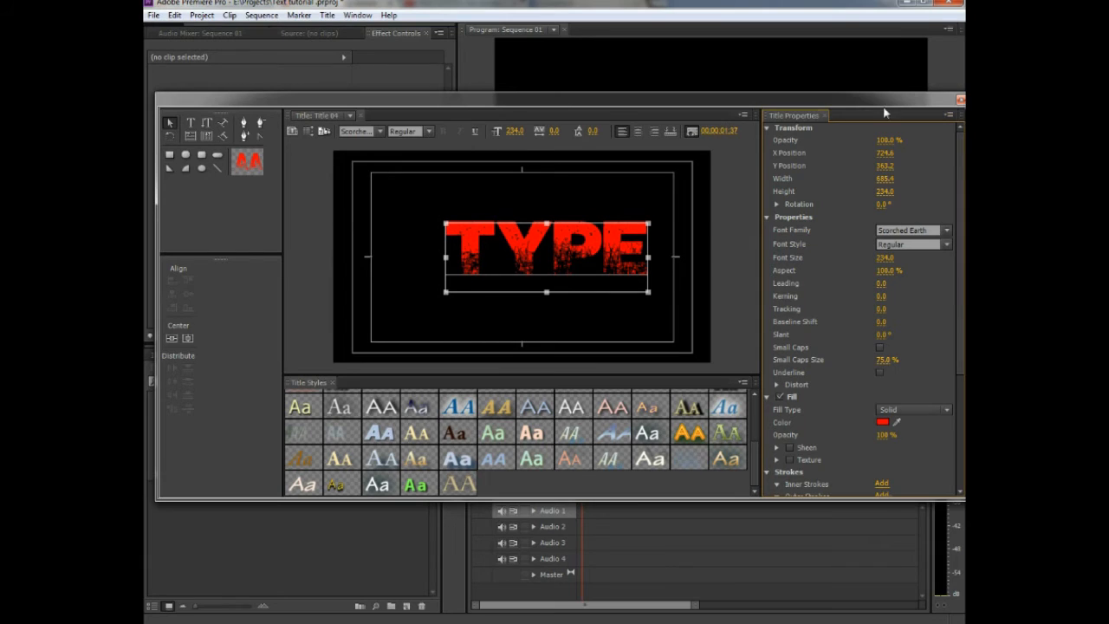
pyautogui.moveTo(580, 254)
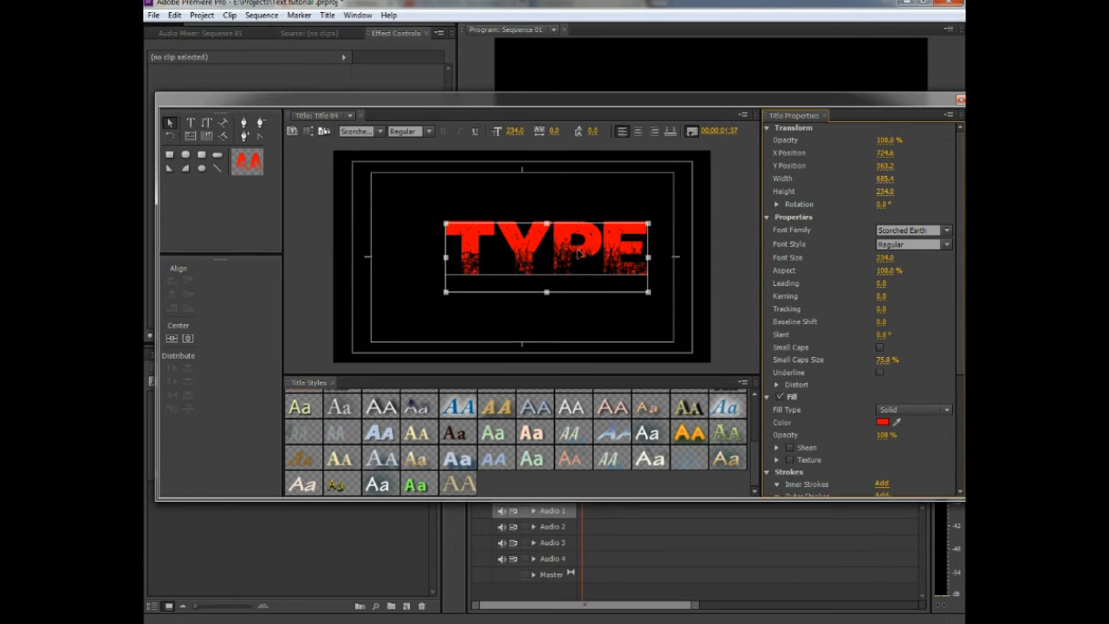
pyautogui.moveTo(579, 254)
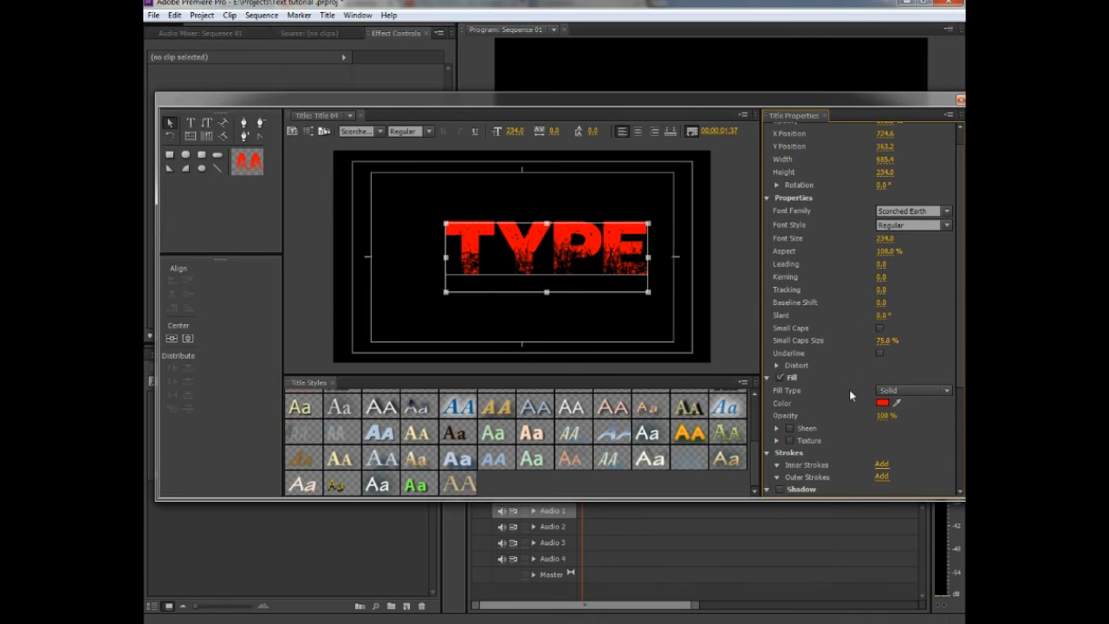
# Set Fill Type to Linear Gradient with a light pink (#FF8686) left color stop.
pyautogui.click(912, 390)
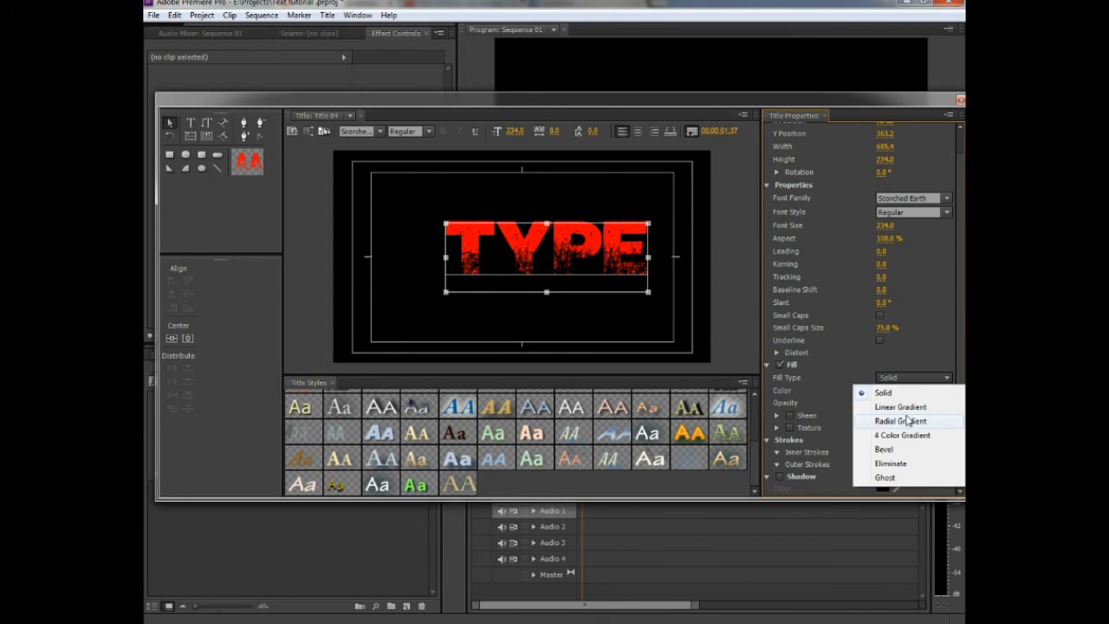
pyautogui.click(899, 407)
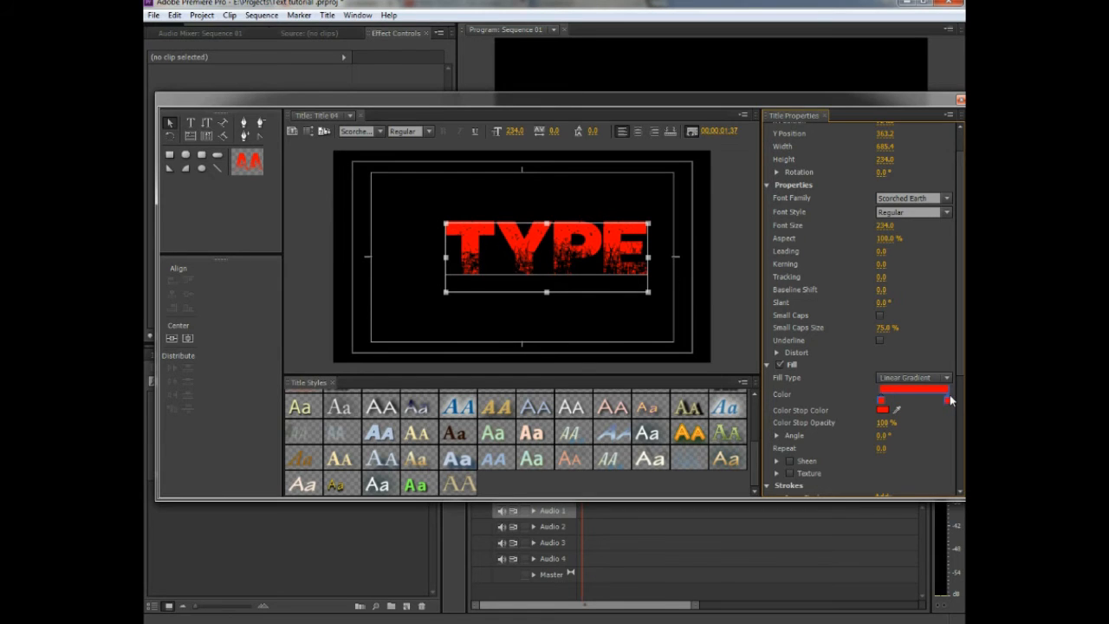
pyautogui.click(913, 400)
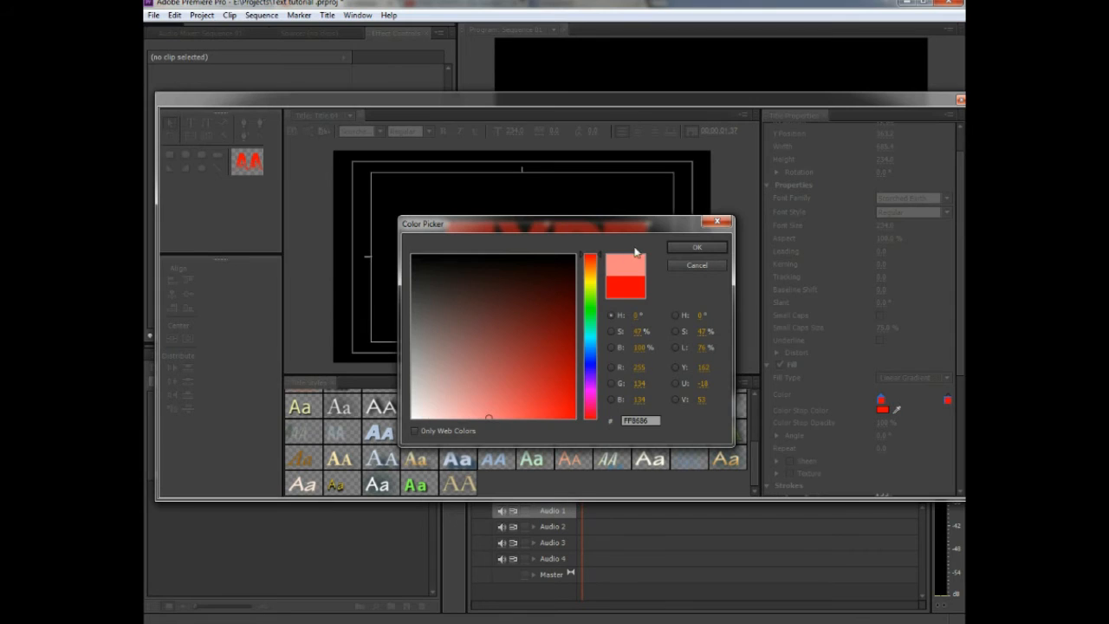
pyautogui.click(684, 246)
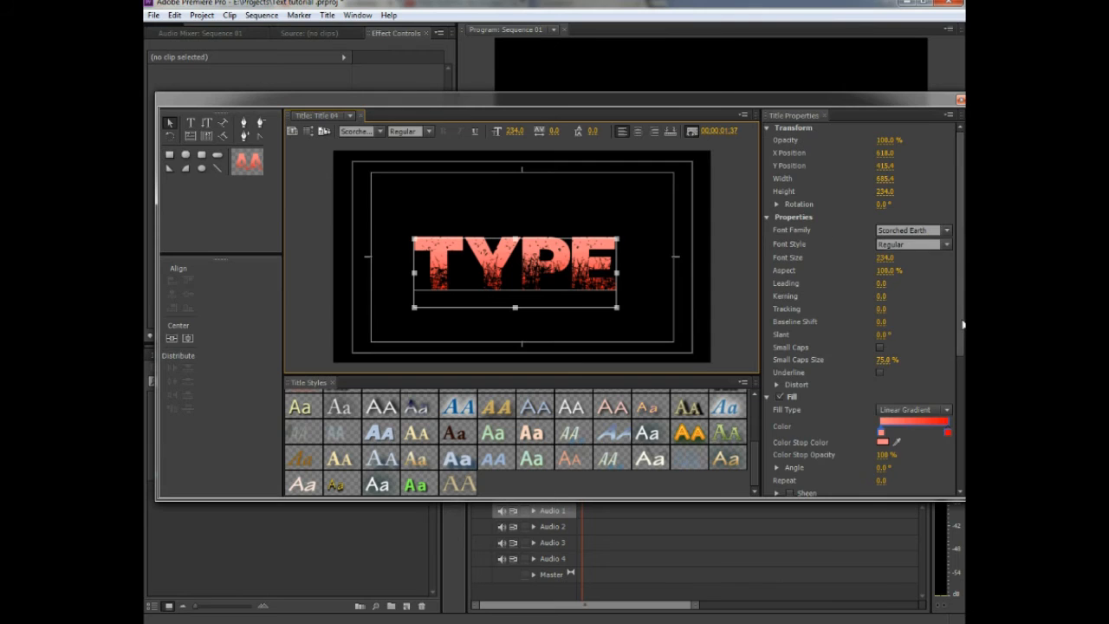
# Turn on the title's drop shadow and confirm an initial red shadow colour.
pyautogui.scroll(-3)
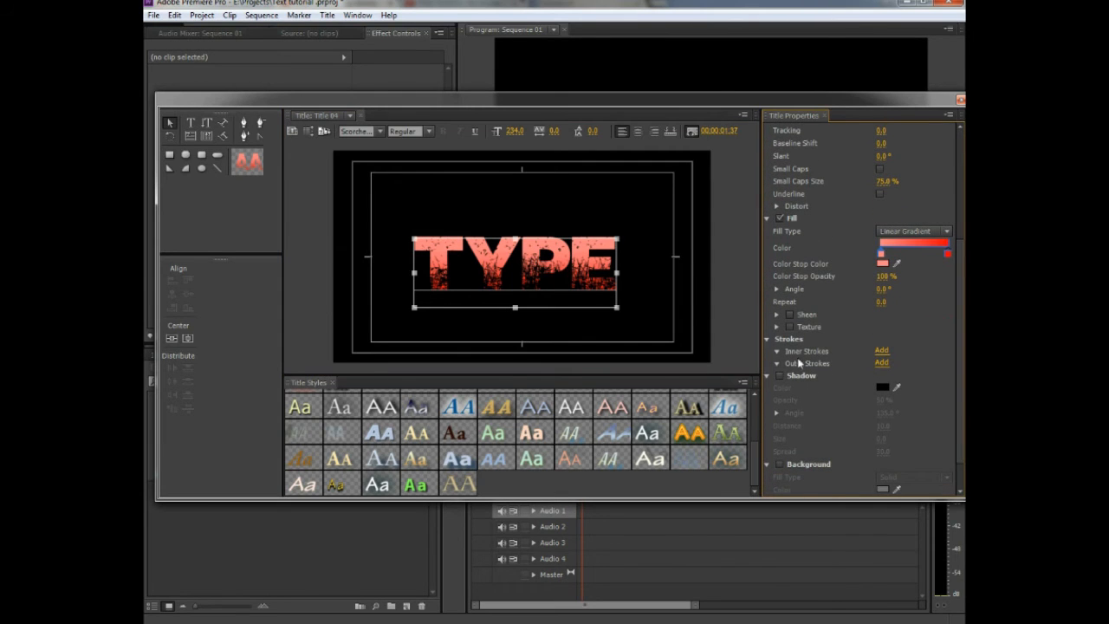
pyautogui.click(881, 387)
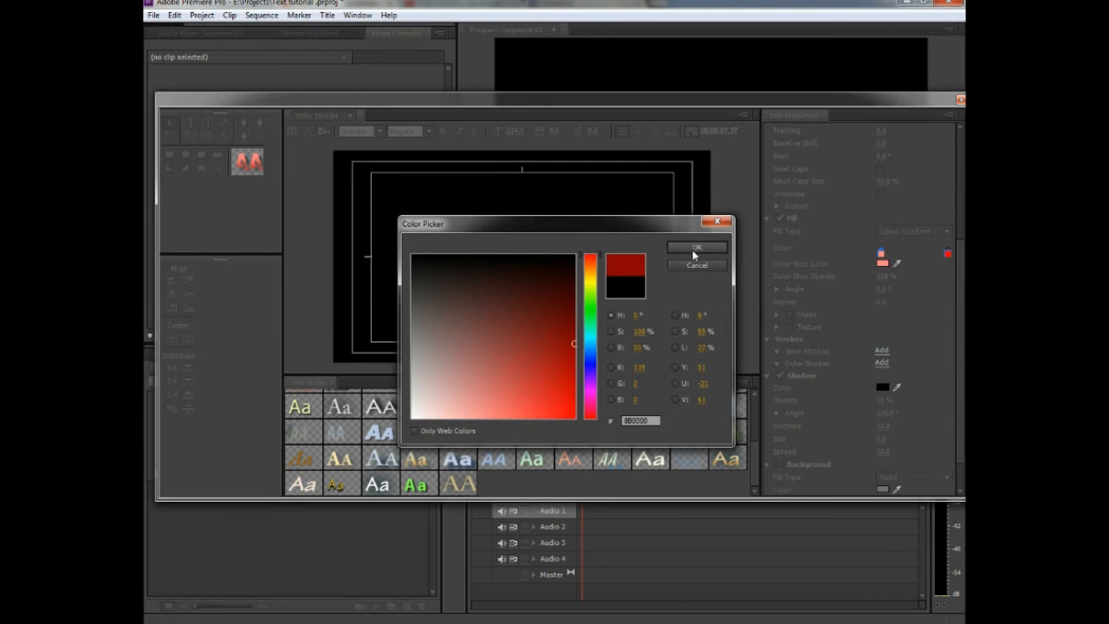
pyautogui.click(697, 246)
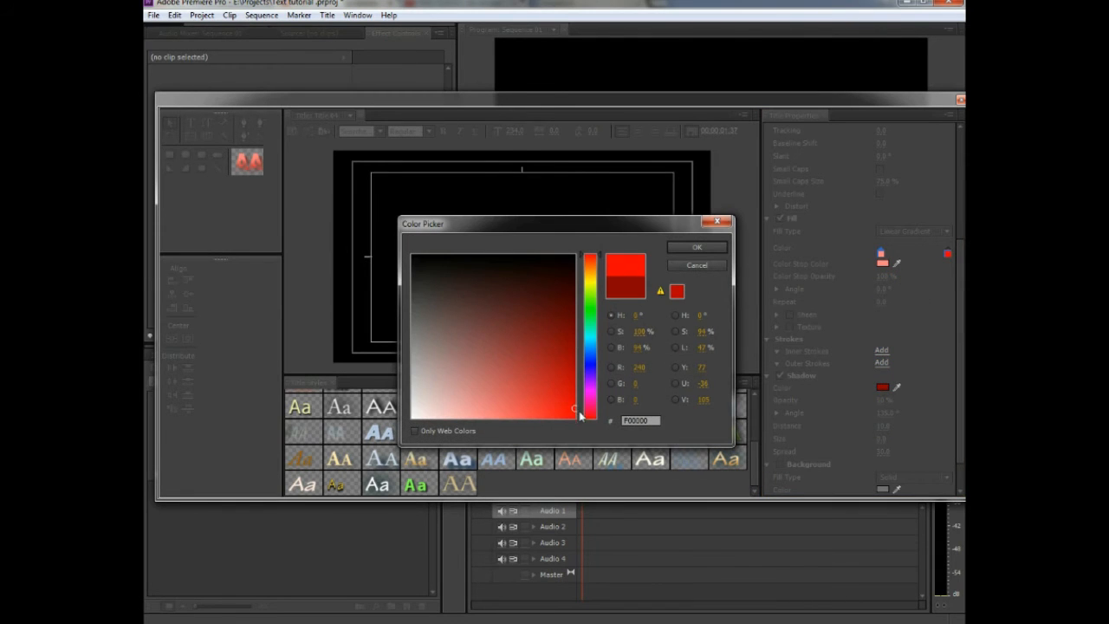
pyautogui.click(697, 247)
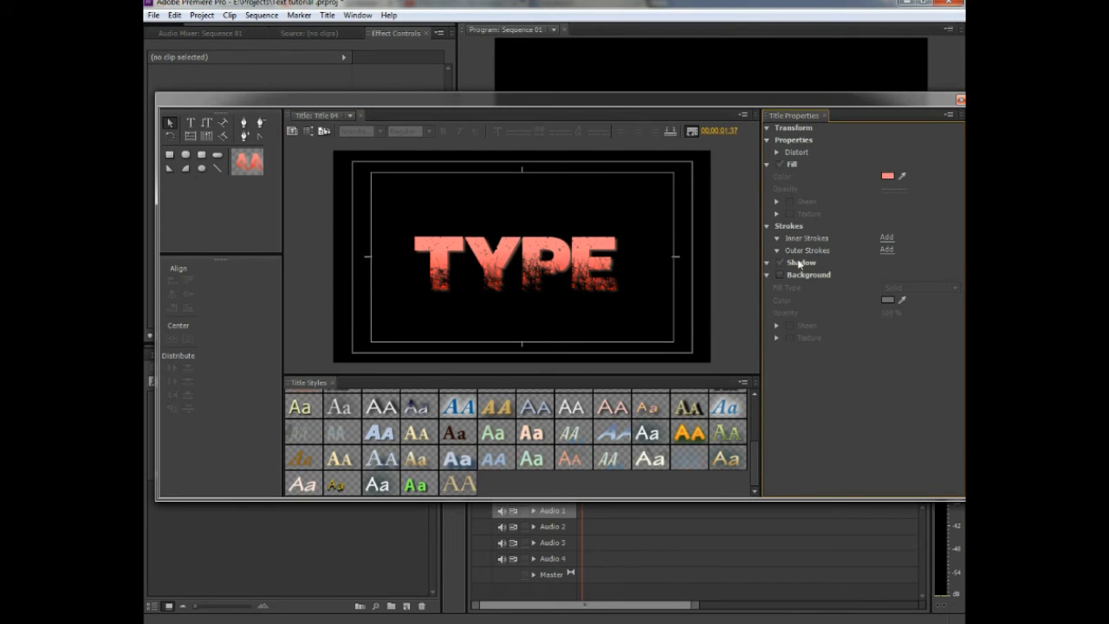
# Reselect TYPE, set the shadow colour to dark red #410101, and enable background fill.
pyautogui.click(516, 252)
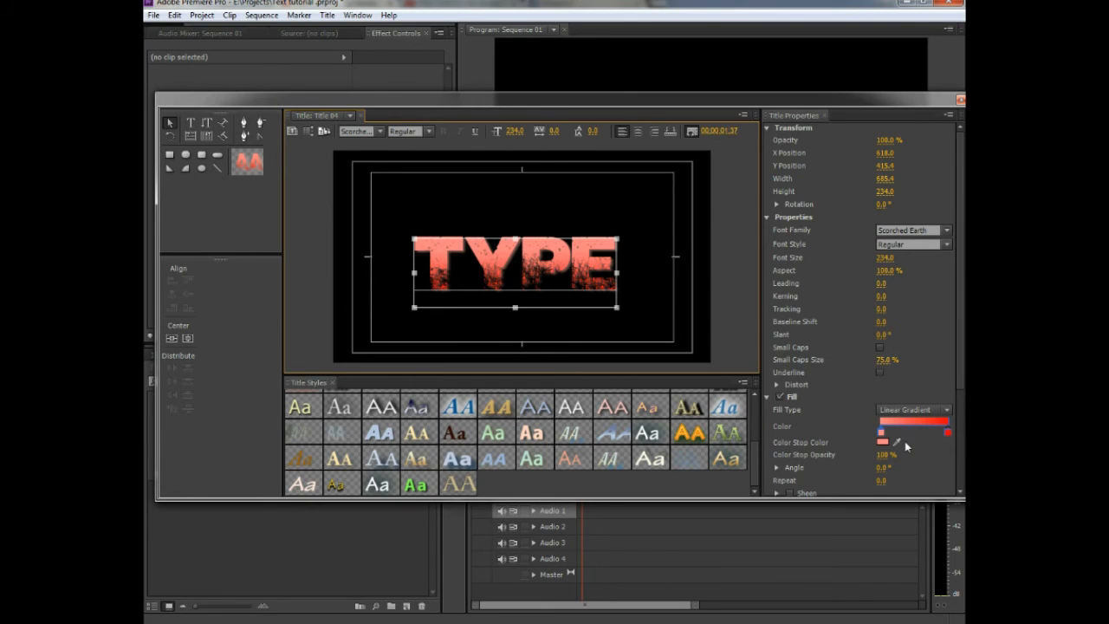
pyautogui.scroll(-3)
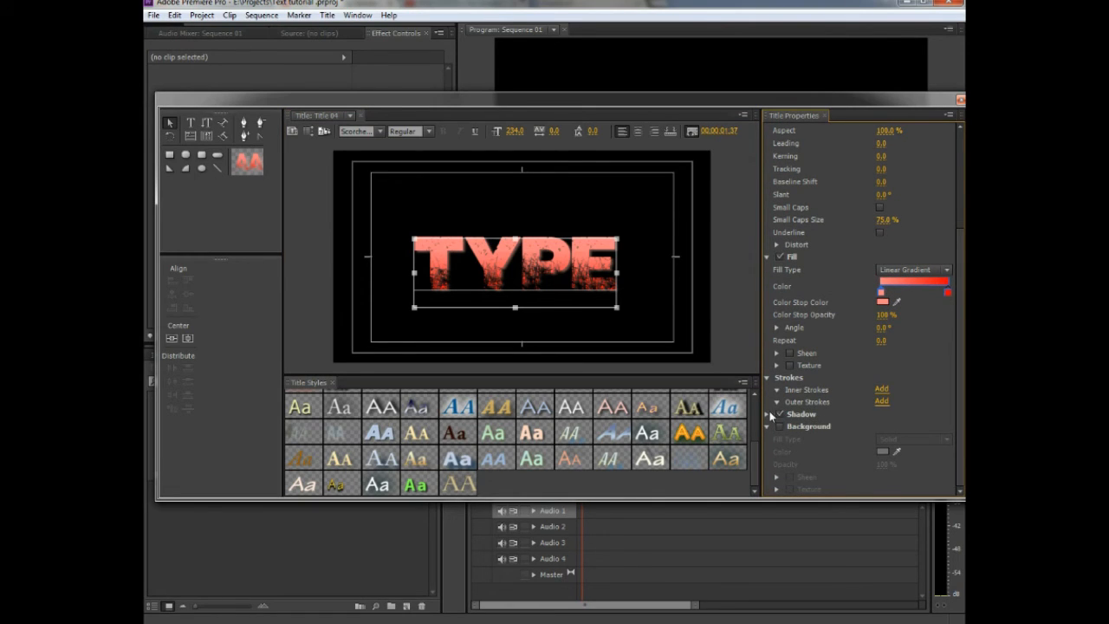
pyautogui.click(779, 413)
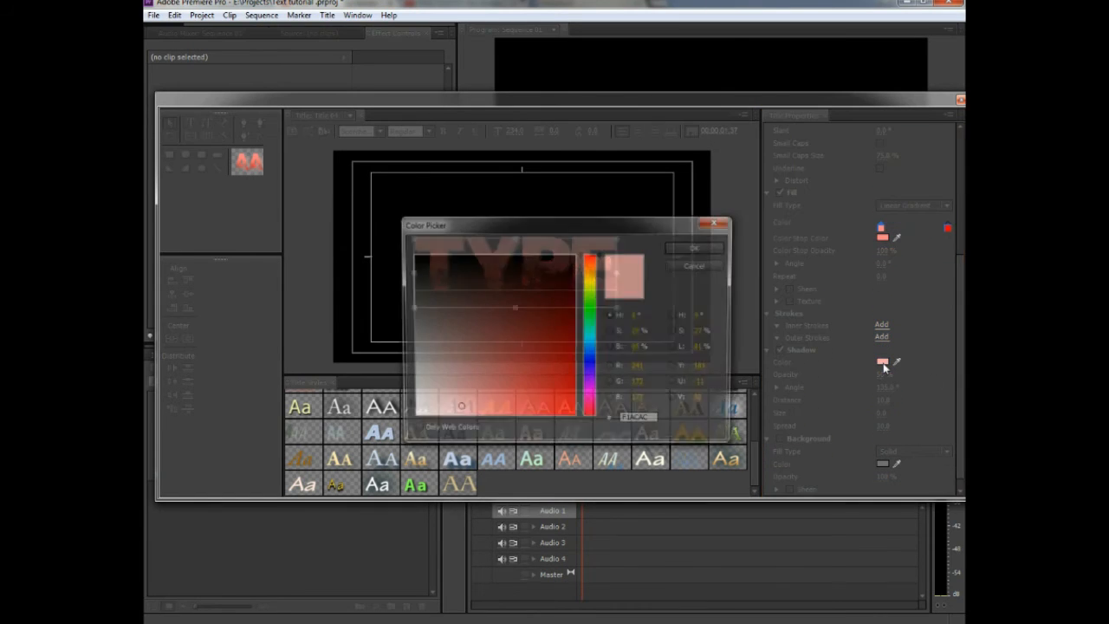
pyautogui.click(572, 297)
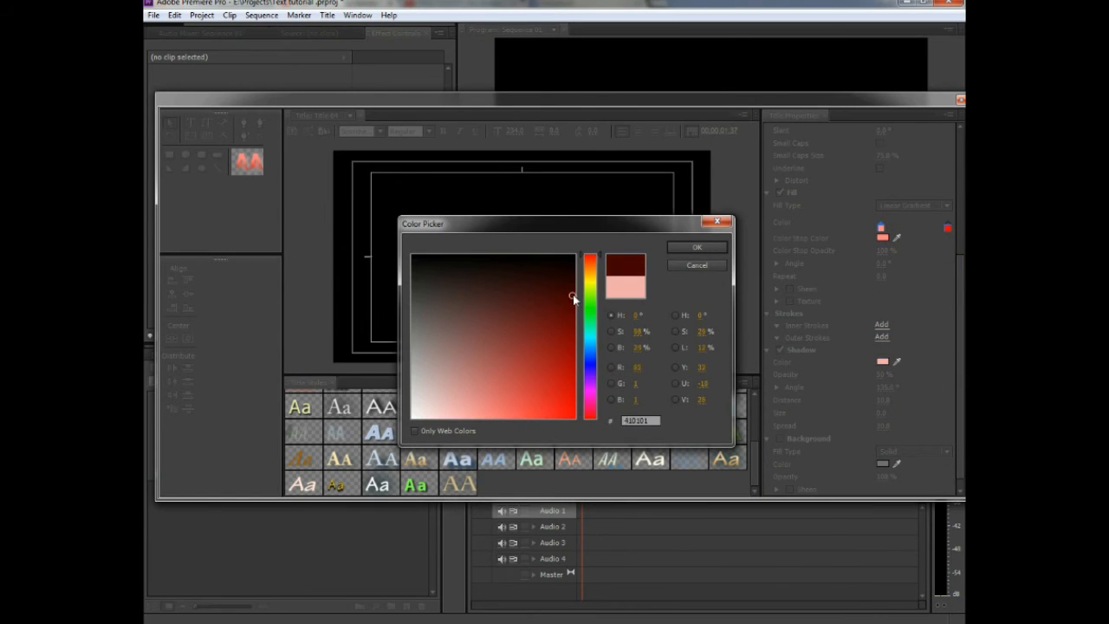
pyautogui.click(697, 247)
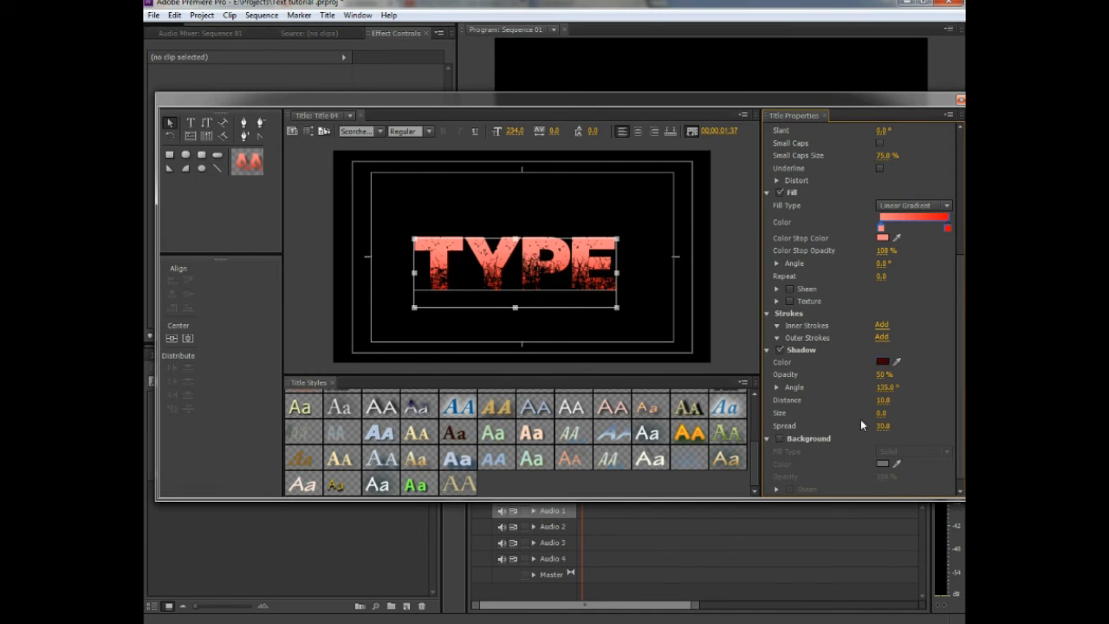
pyautogui.click(881, 465)
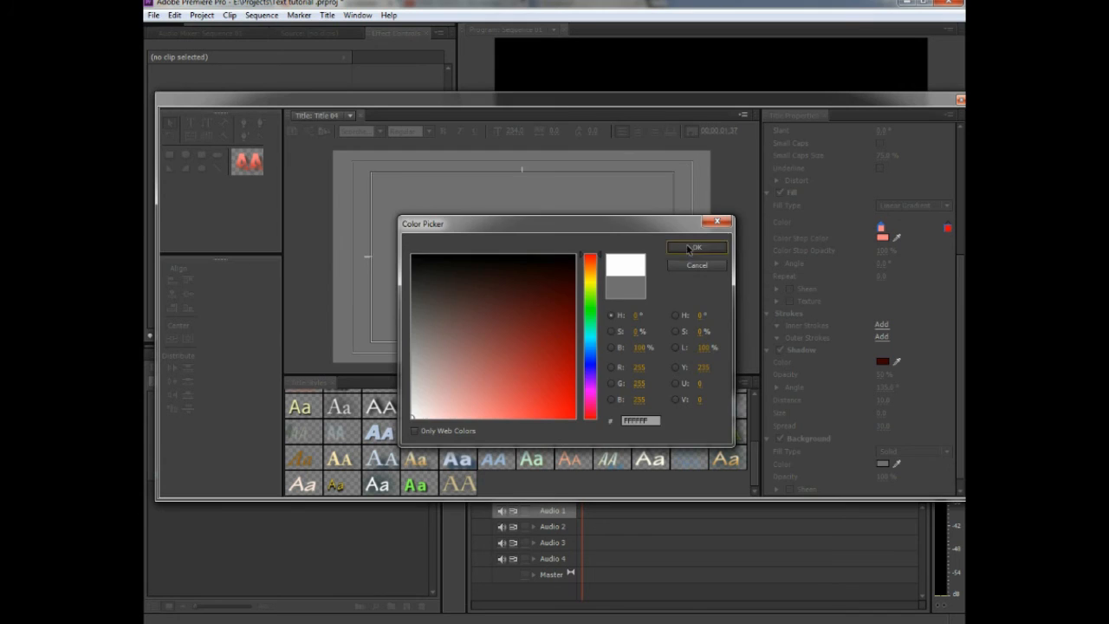
# Confirm a white background for the TYPE title and close the Titler.
pyautogui.click(696, 247)
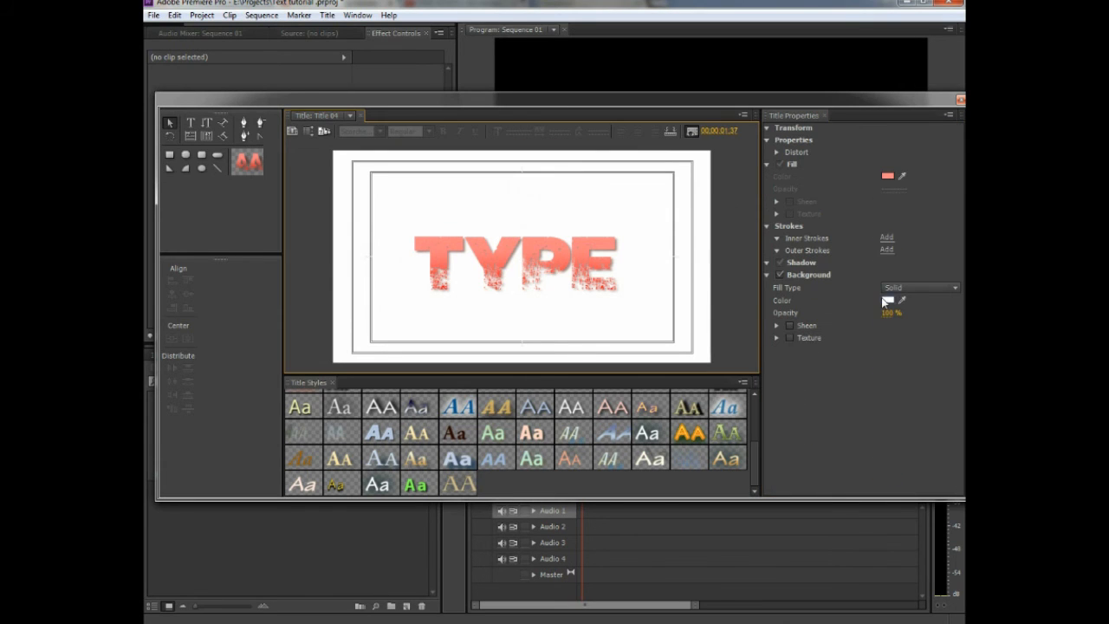
pyautogui.click(885, 301)
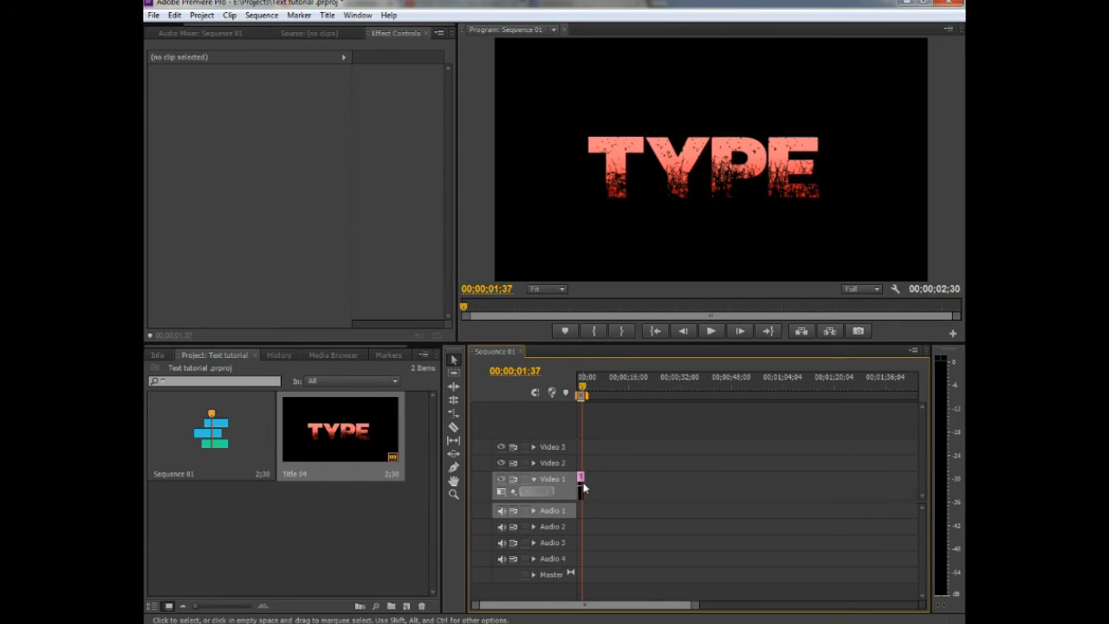
# Place Title 04 at 00:00 on Video 1, preview it, and reopen it for editing.
pyautogui.moveTo(580, 479); pyautogui.dragTo(623, 479)
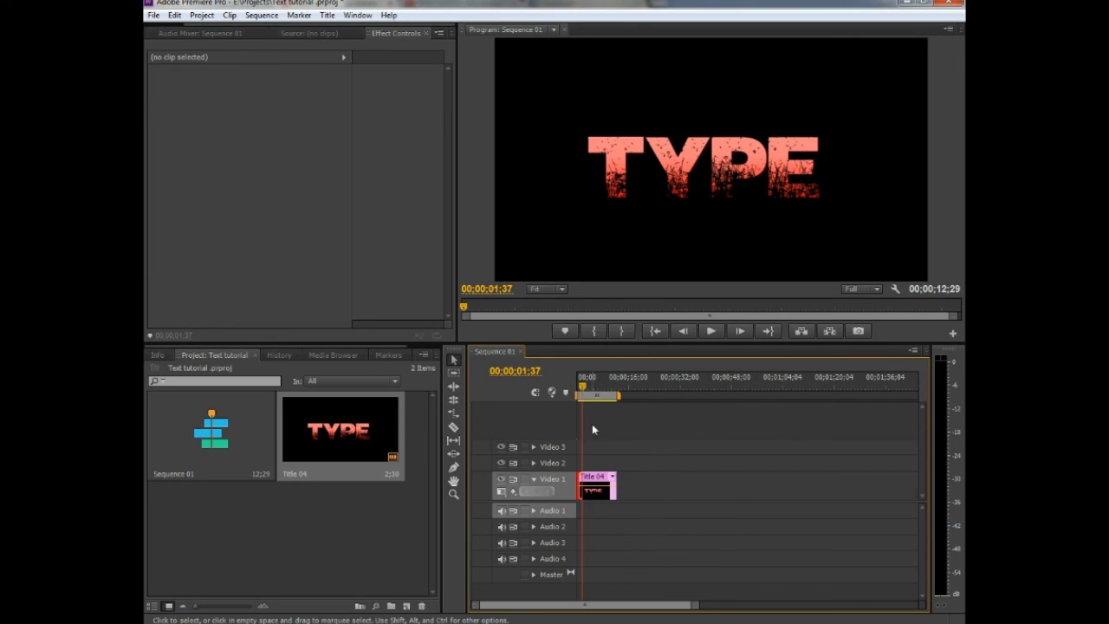
pyautogui.click(709, 330)
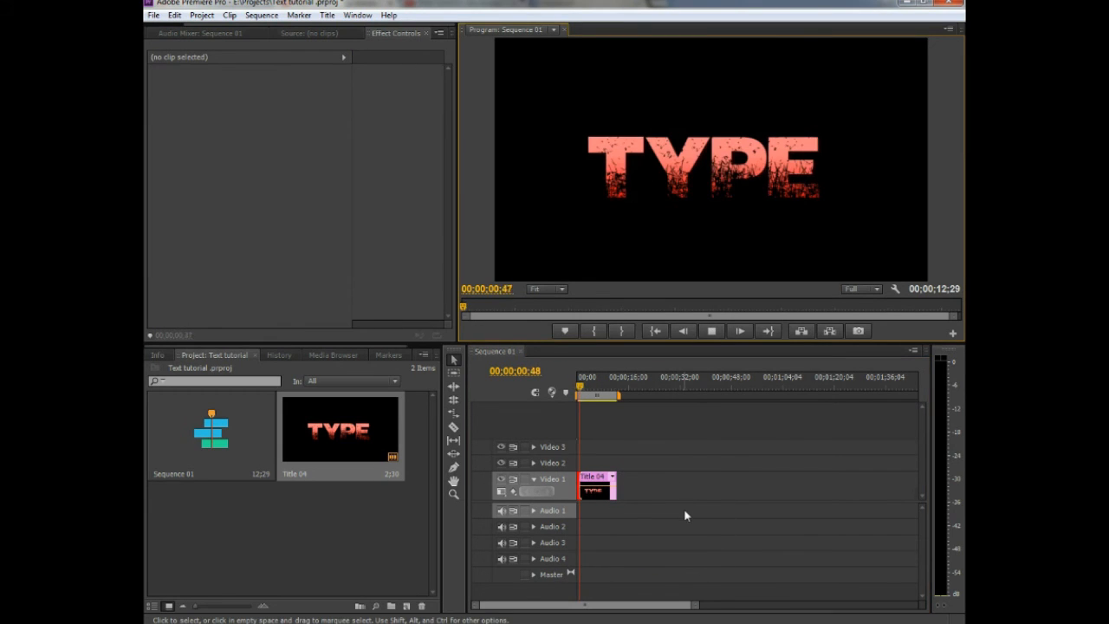
pyautogui.doubleClick(595, 489)
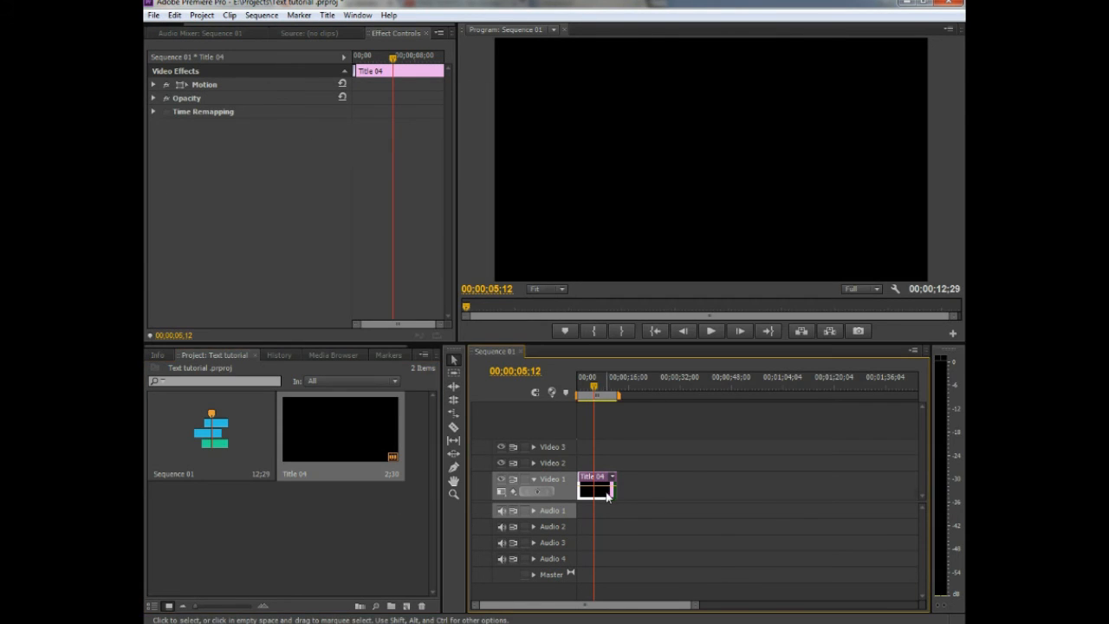
pyautogui.doubleClick(595, 490)
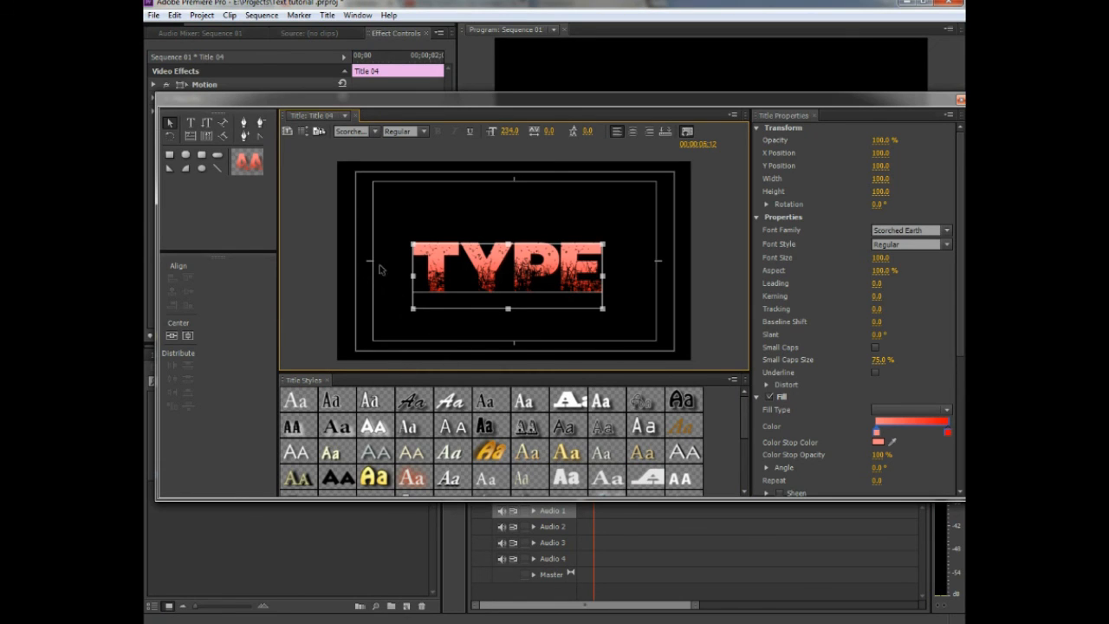
pyautogui.moveTo(658, 266)
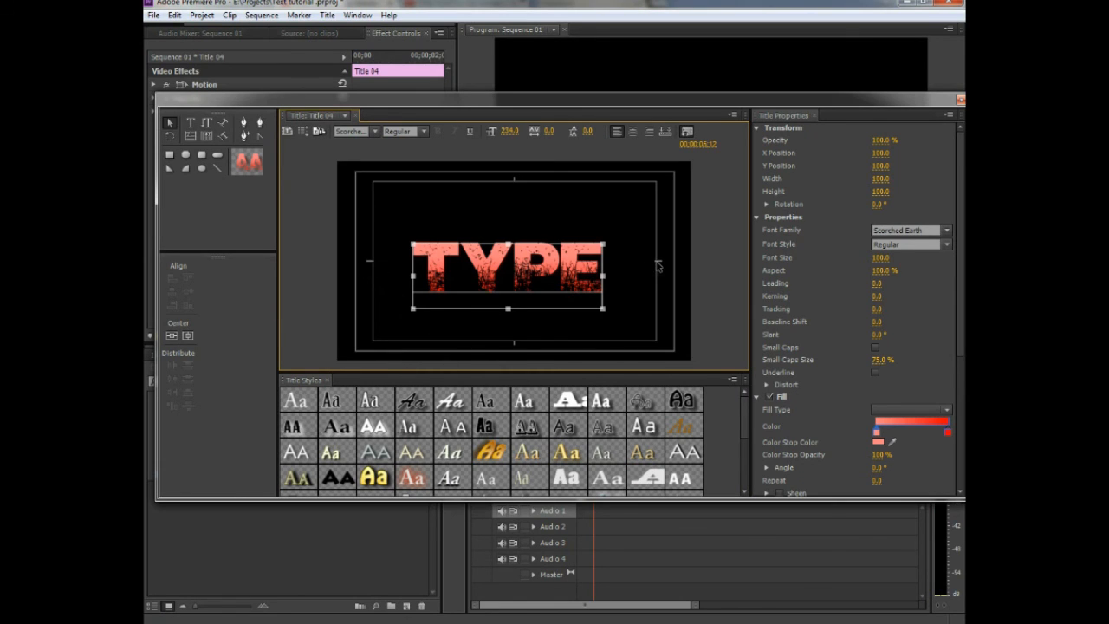
# Centre the TYPE text in the frame using the Titler's Center option.
pyautogui.click(170, 336)
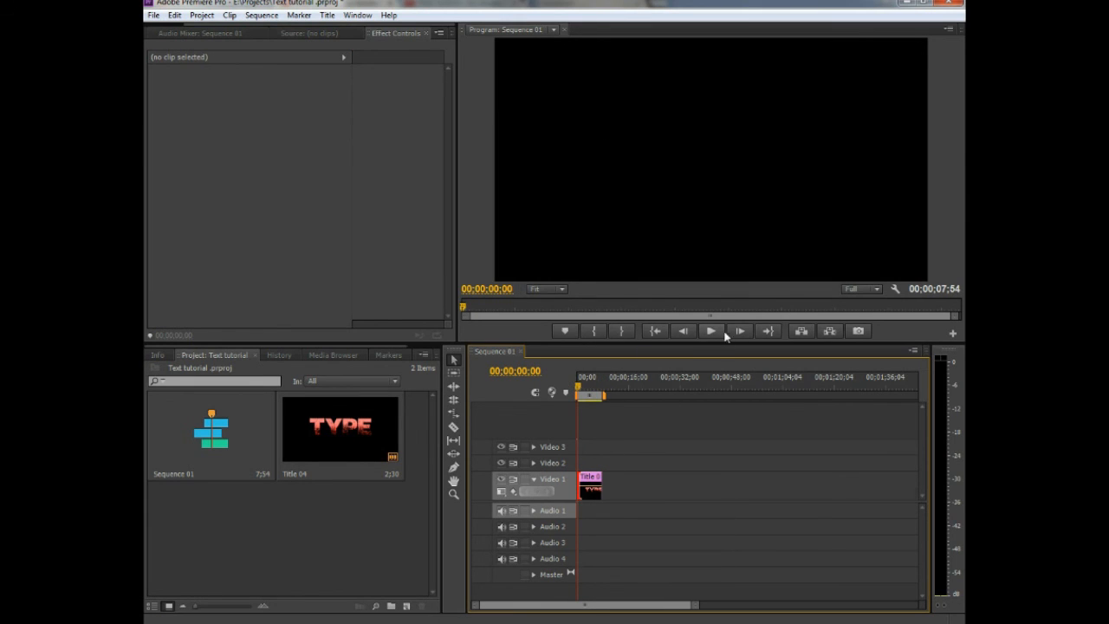
# Play Sequence 01 in the Program monitor, then stop playback.
pyautogui.click(710, 331)
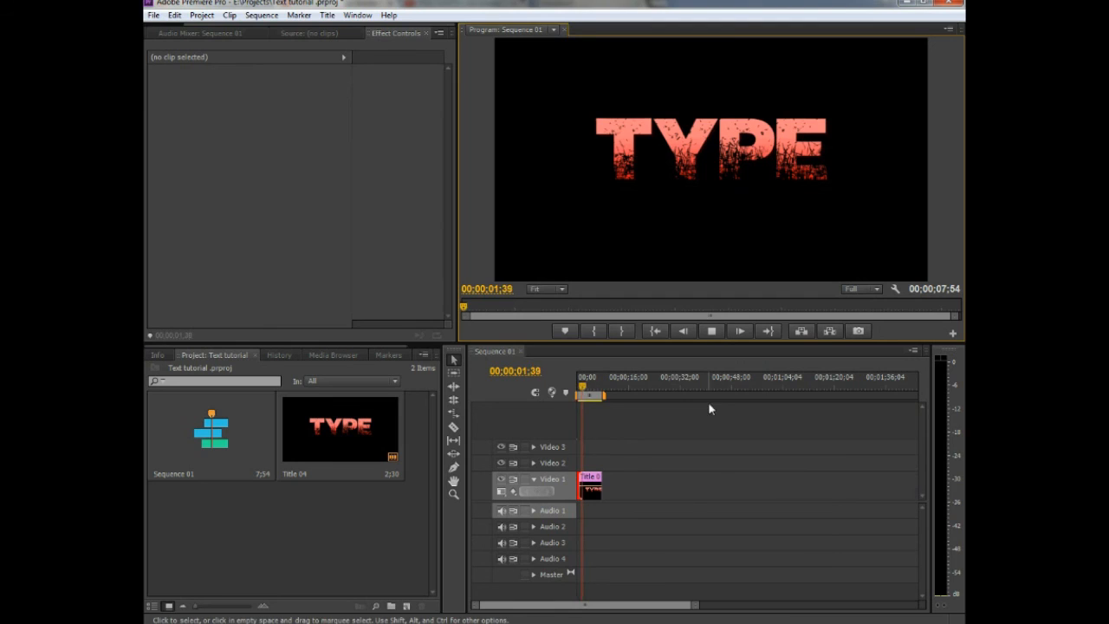
pyautogui.click(712, 330)
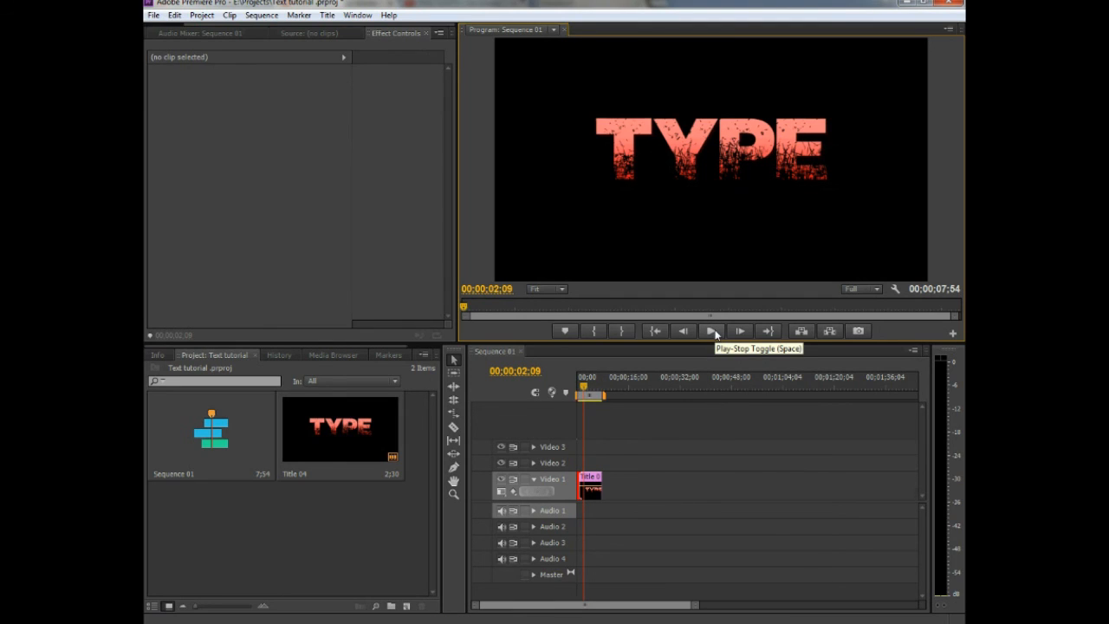